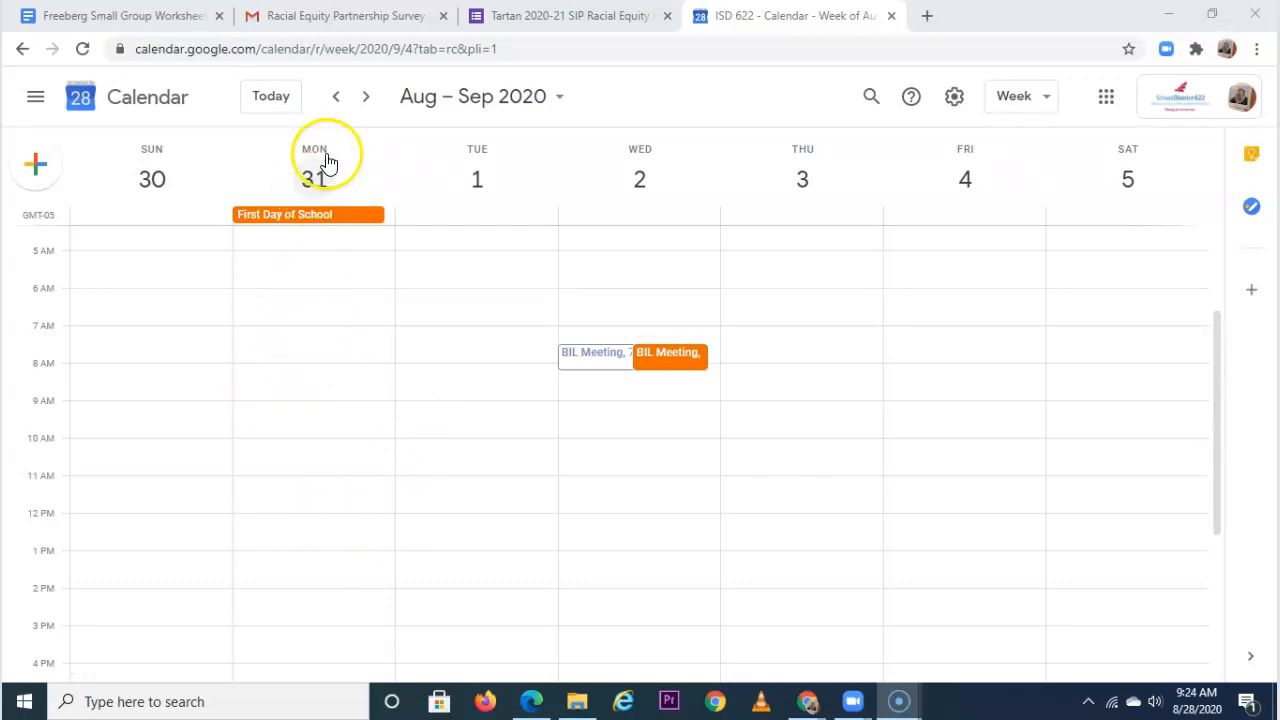
{"action": "mouse_move", "coordinate": [238, 375]}
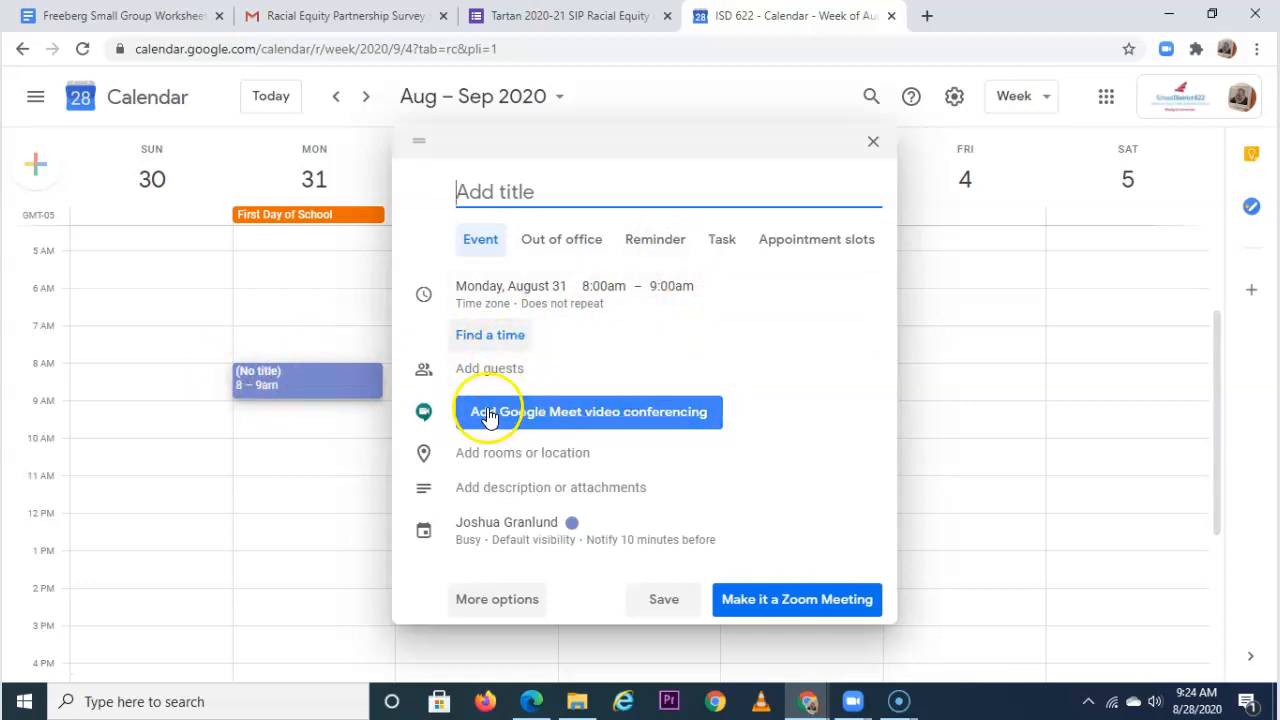
{"action": "mouse_move", "coordinate": [612, 412]}
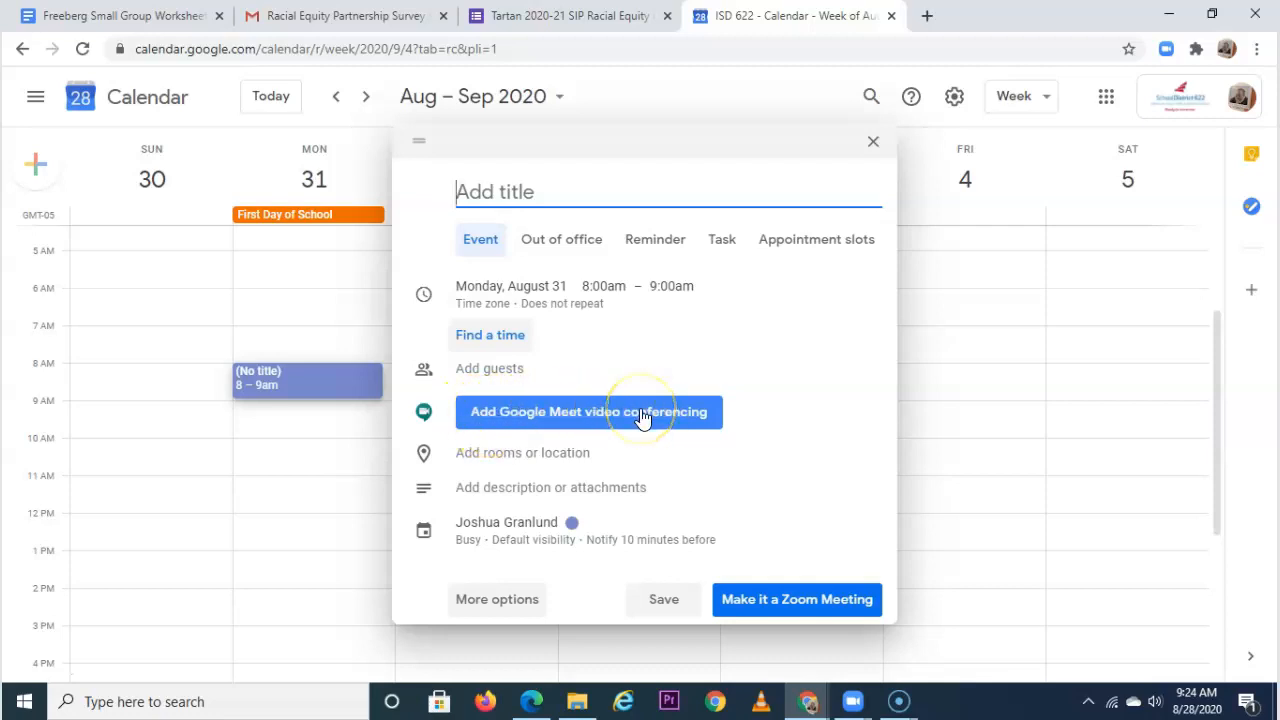
- Set the August 31 event to run from 8:10am to 9:25am
{"action": "left_click", "coordinate": [603, 285]}
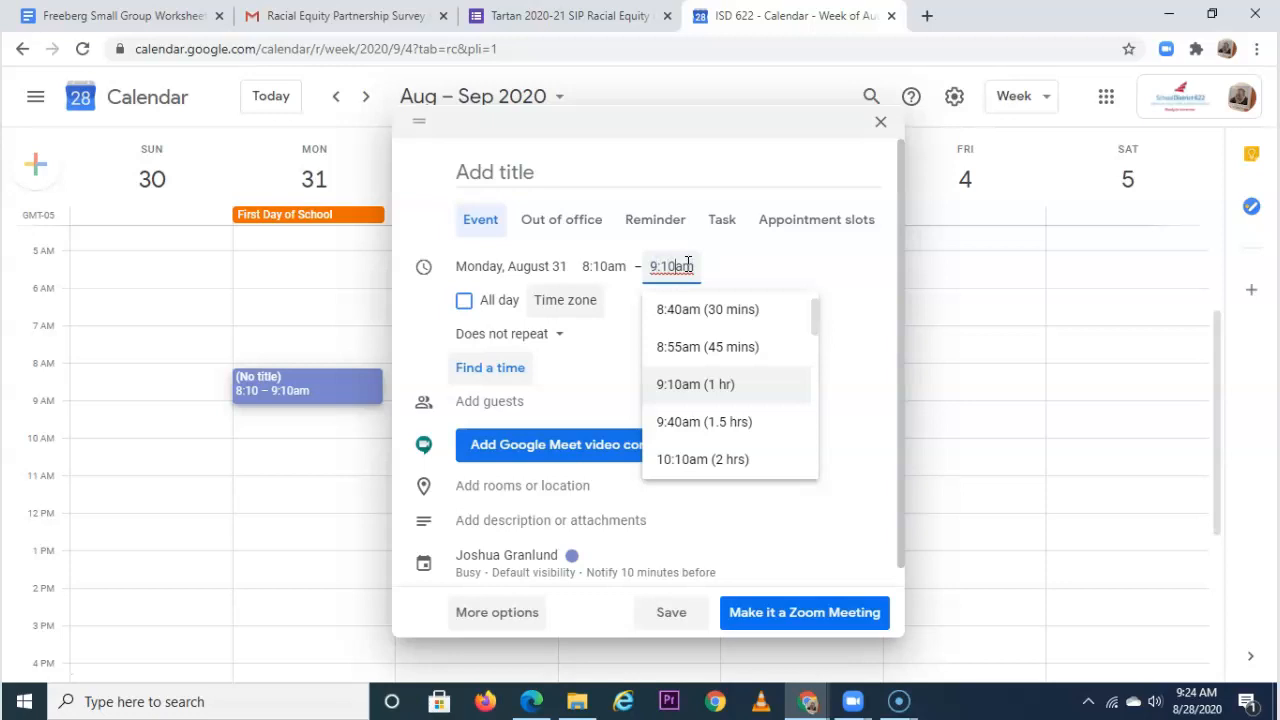
{"action": "type", "text": "9:15am"}
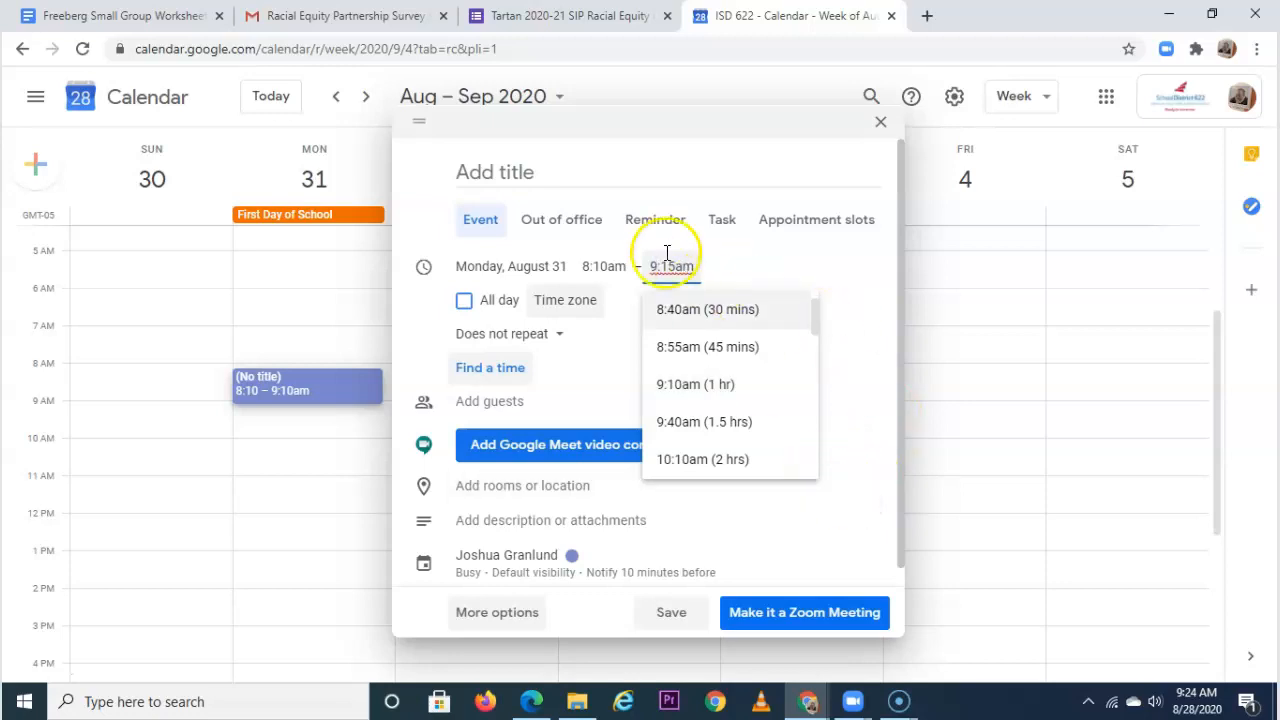
{"action": "type", "text": "9:25am"}
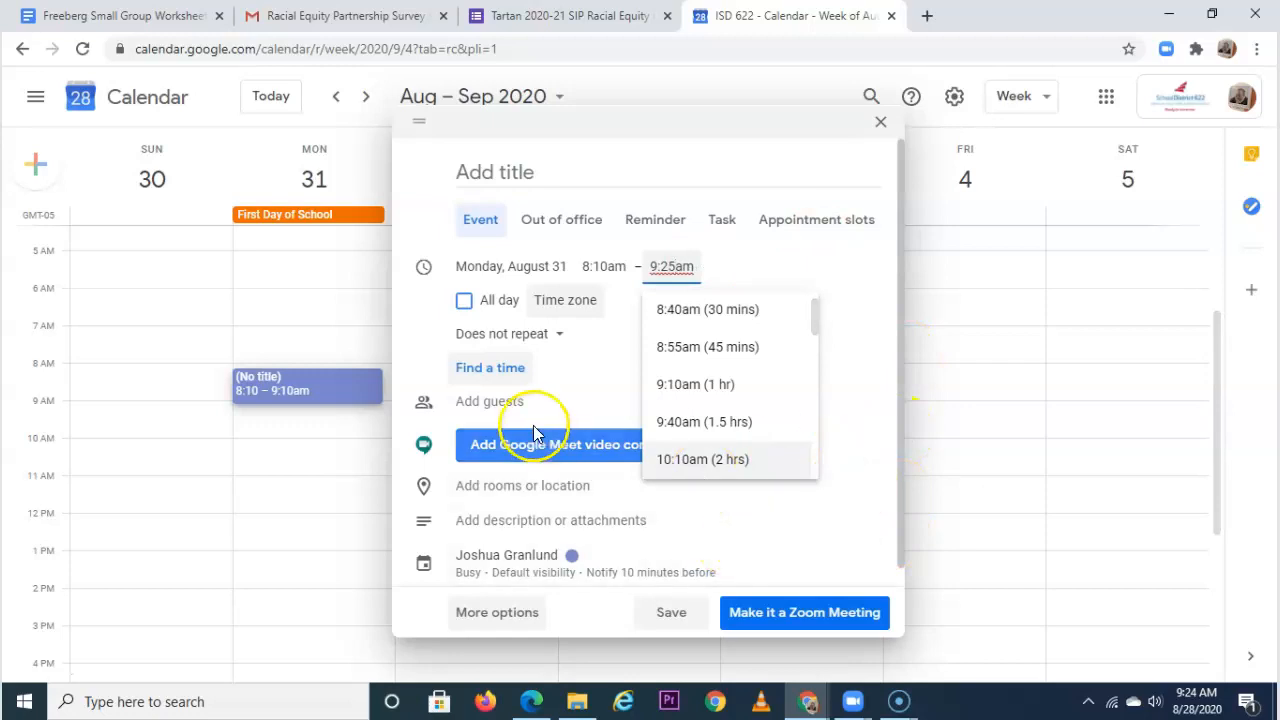
{"action": "mouse_move", "coordinate": [570, 445]}
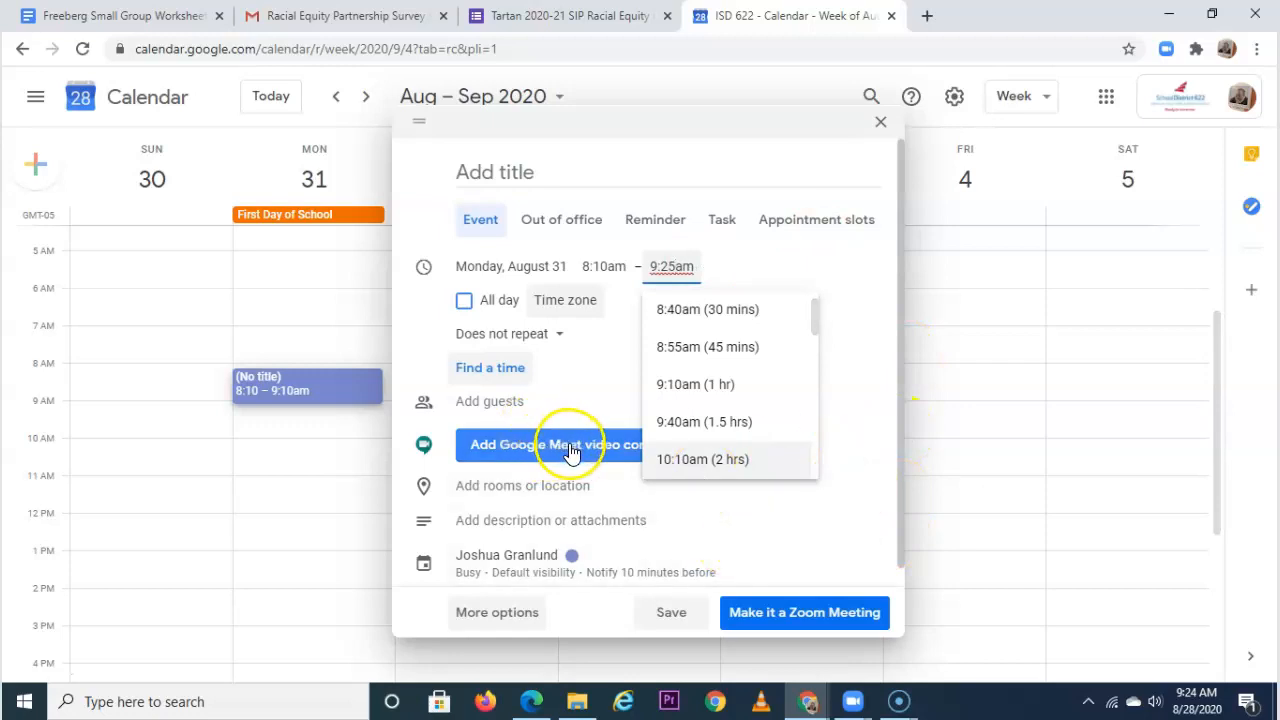
- Add Google Meet conferencing to the event, then expand and copy the joining details
{"action": "left_click", "coordinate": [550, 444]}
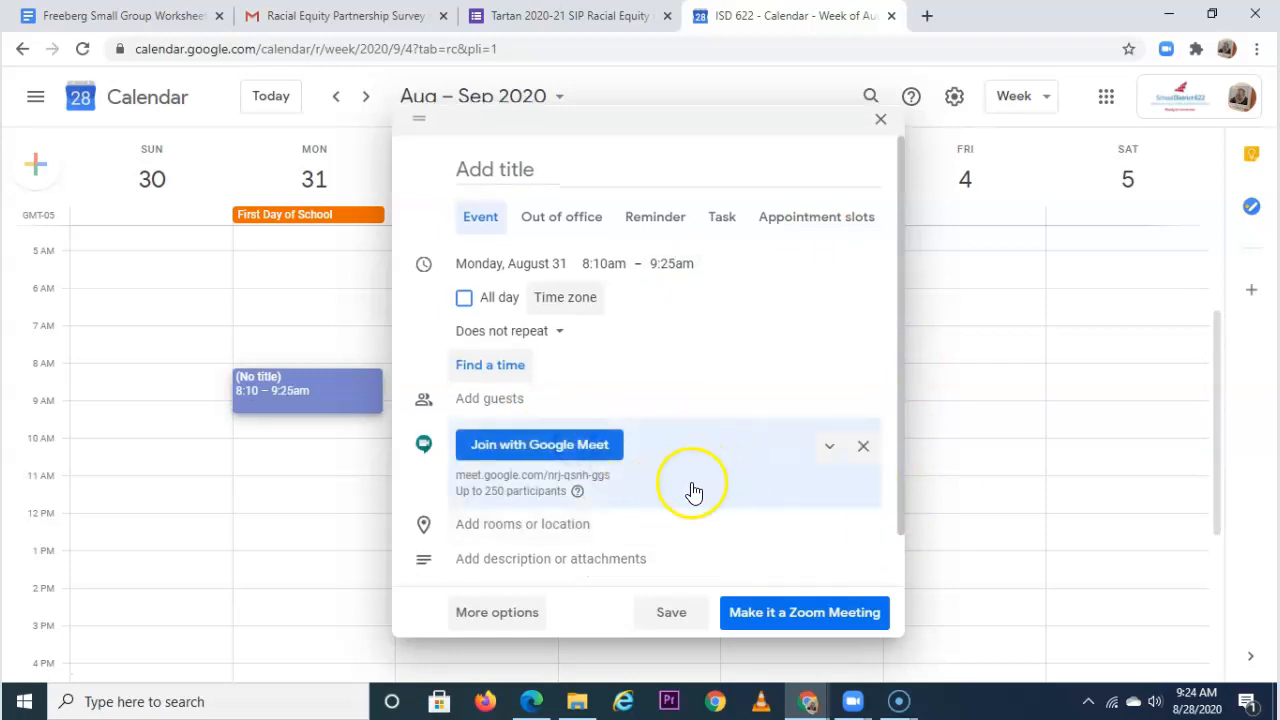
{"action": "mouse_move", "coordinate": [540, 444]}
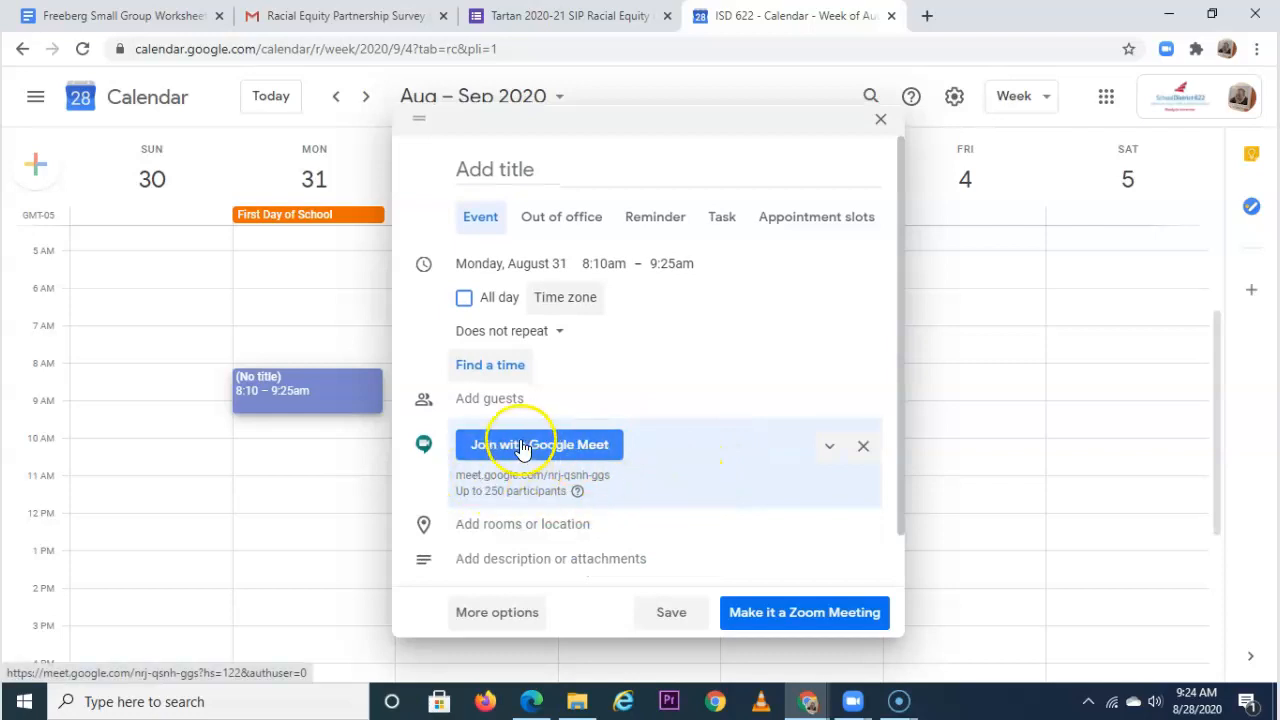
{"action": "mouse_move", "coordinate": [688, 500]}
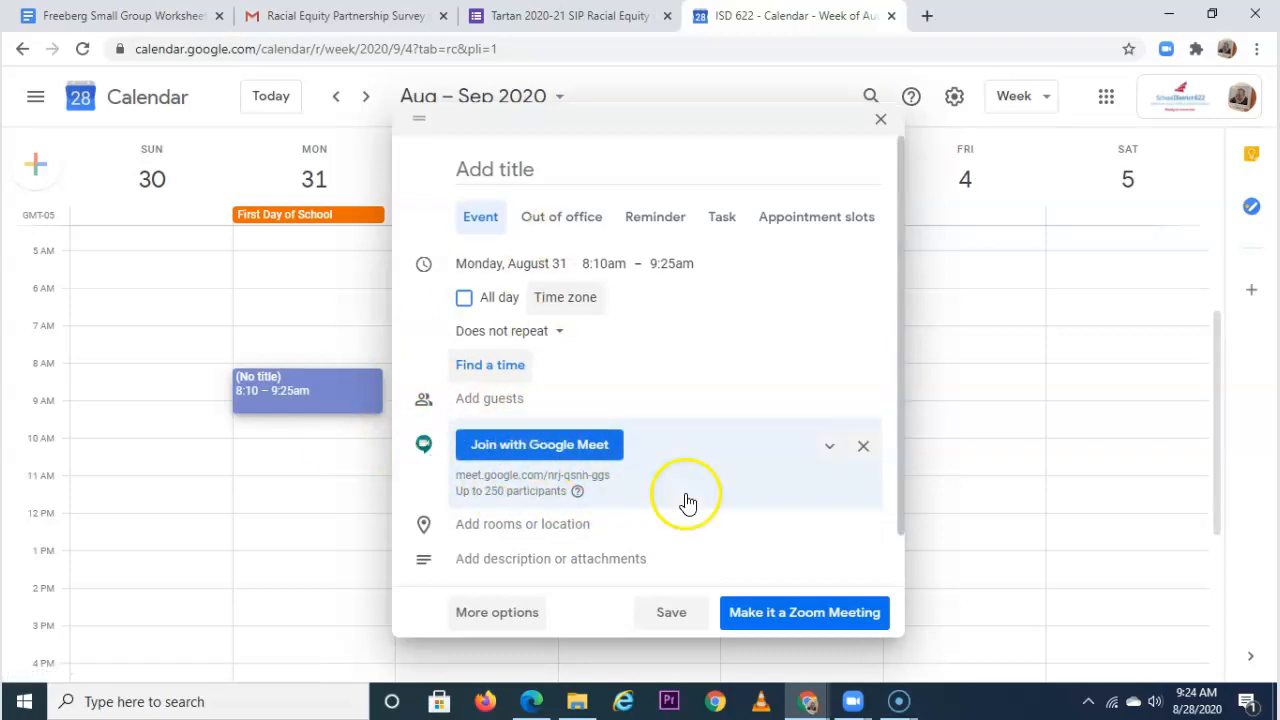
{"action": "mouse_move", "coordinate": [539, 444]}
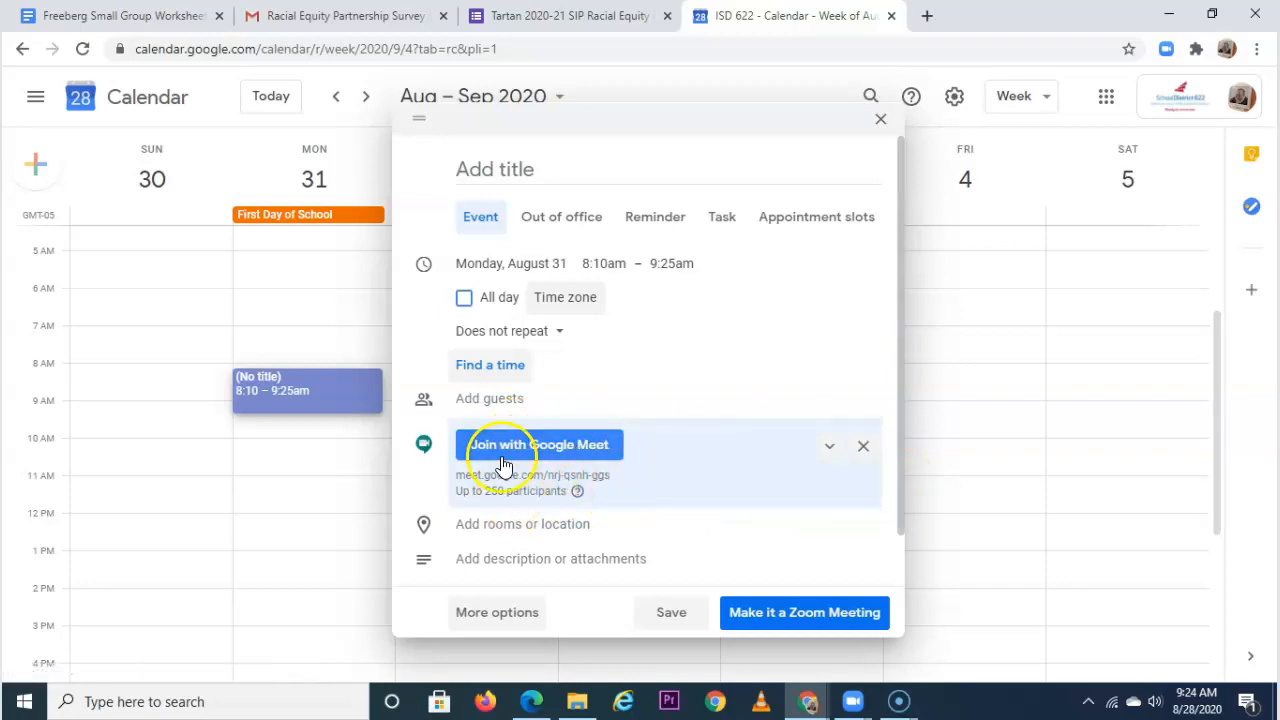
{"action": "mouse_move", "coordinate": [800, 470]}
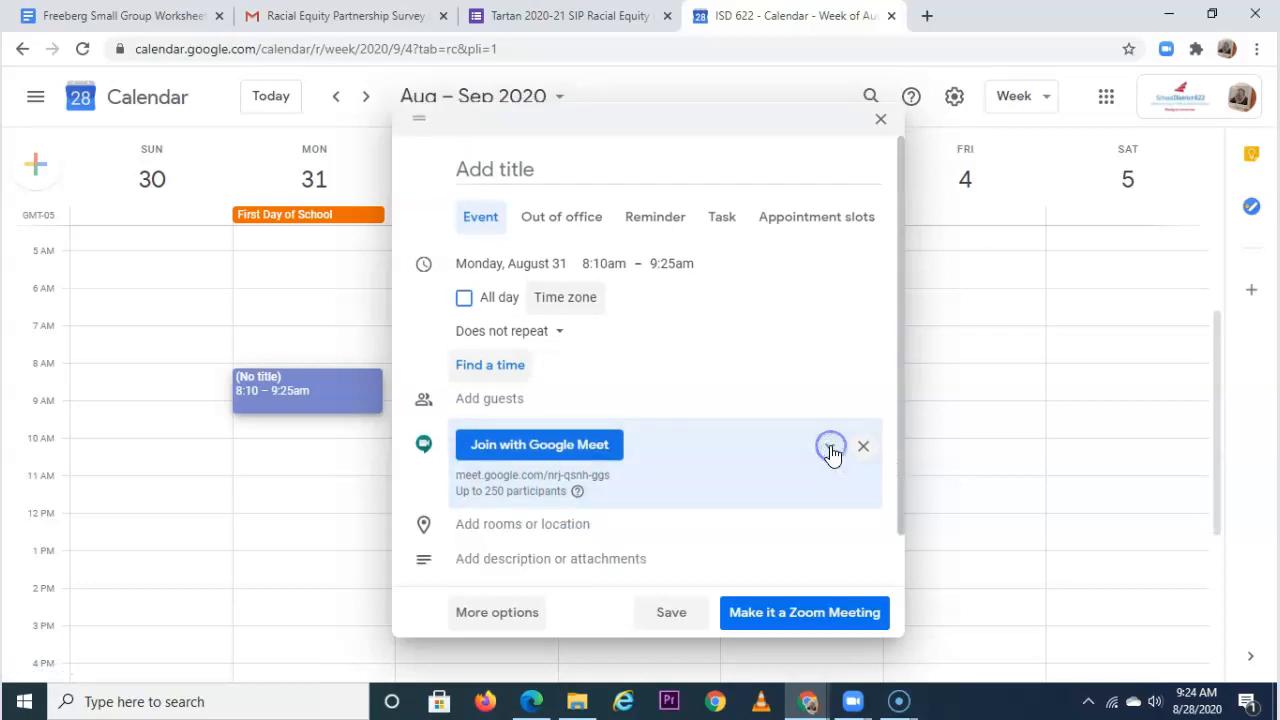
{"action": "left_click", "coordinate": [830, 446]}
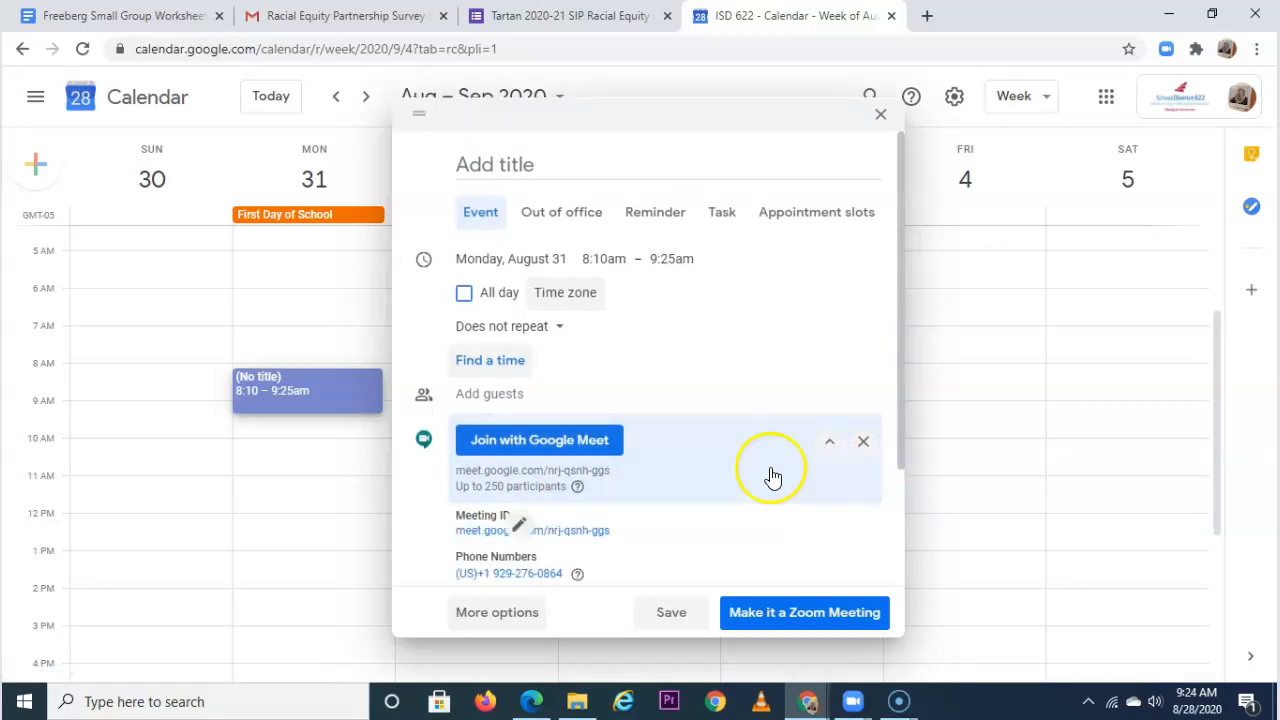
{"action": "mouse_move", "coordinate": [828, 442]}
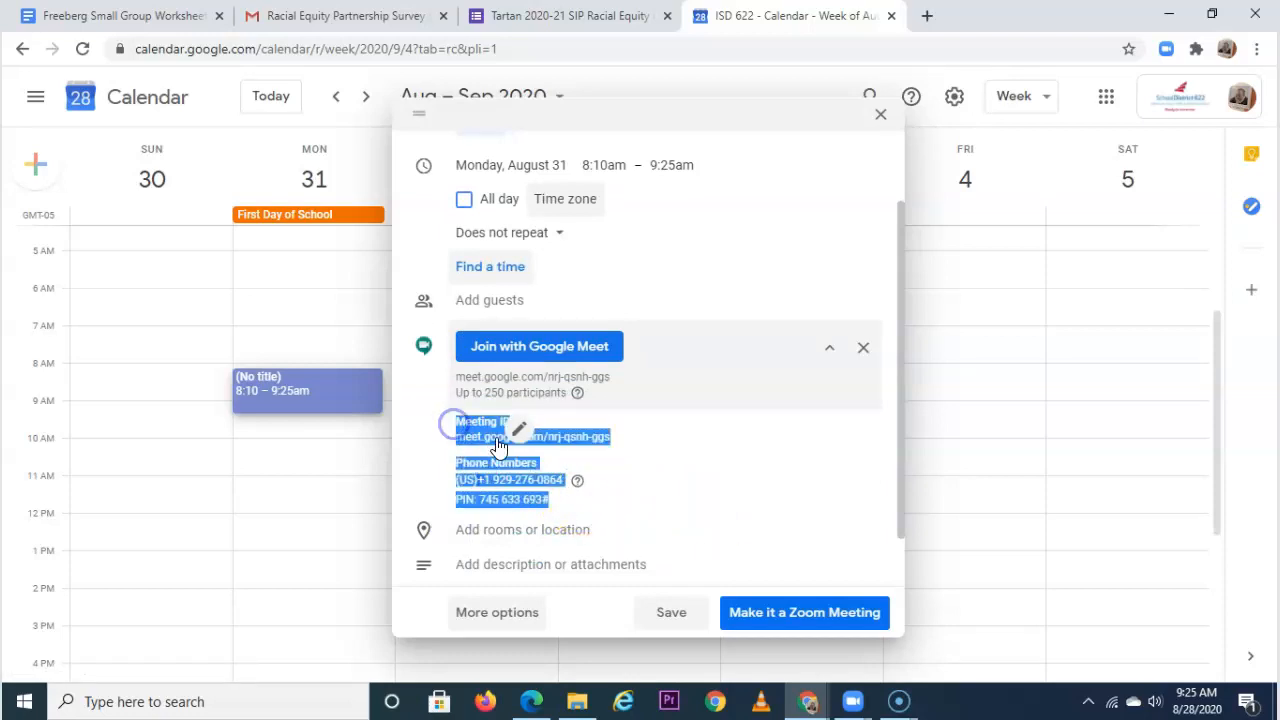
{"action": "right_click", "coordinate": [500, 437]}
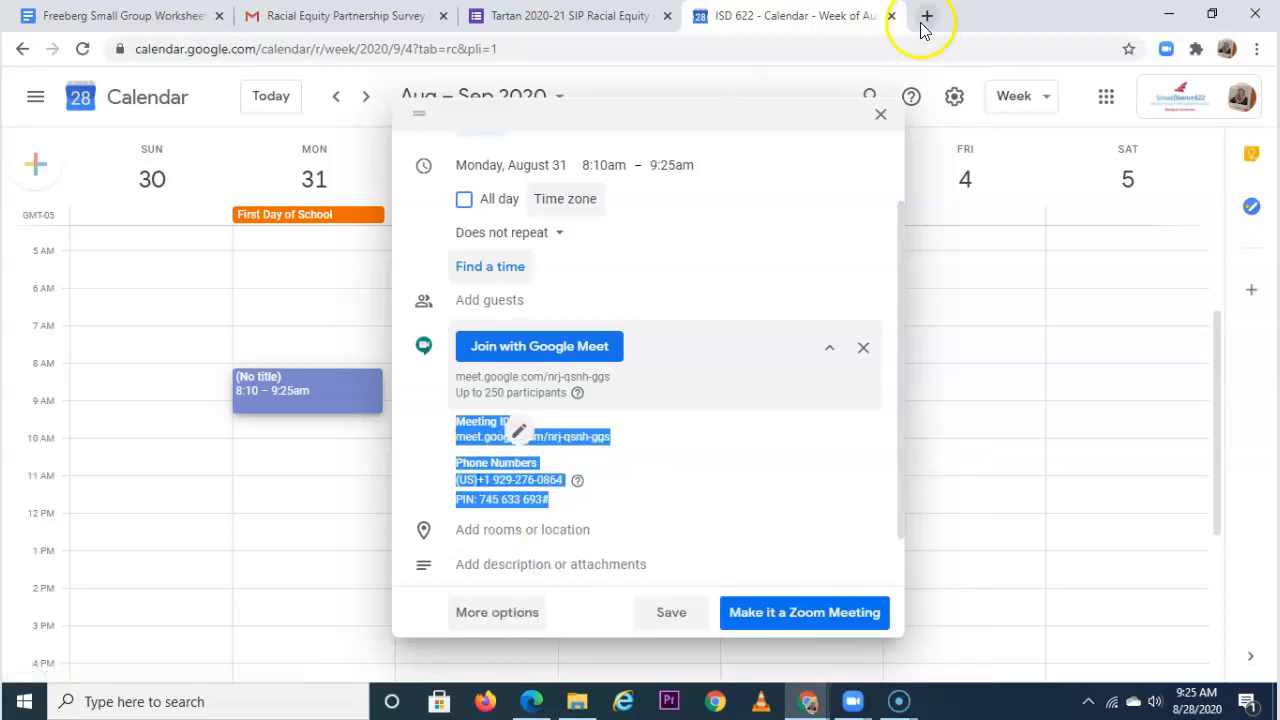
- Open the Schoology home dashboard in a new tab, signed in with the school account
{"action": "left_click", "coordinate": [925, 16]}
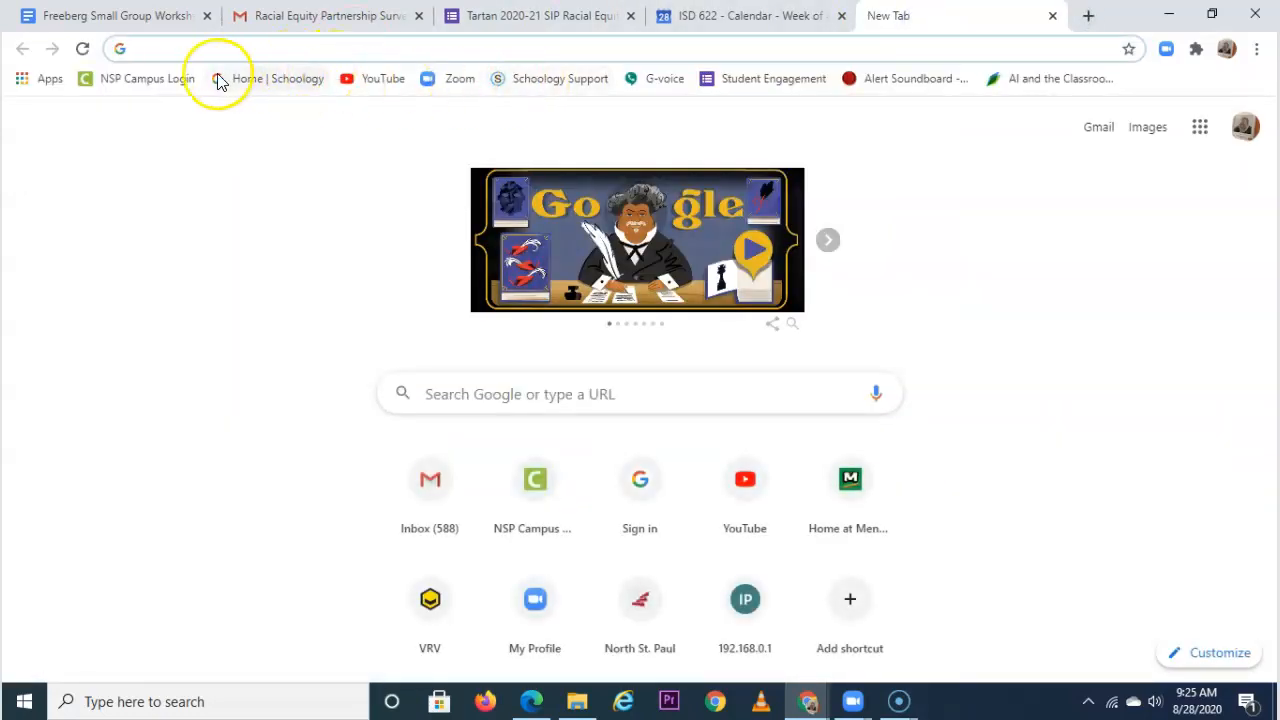
{"action": "left_click", "coordinate": [242, 78]}
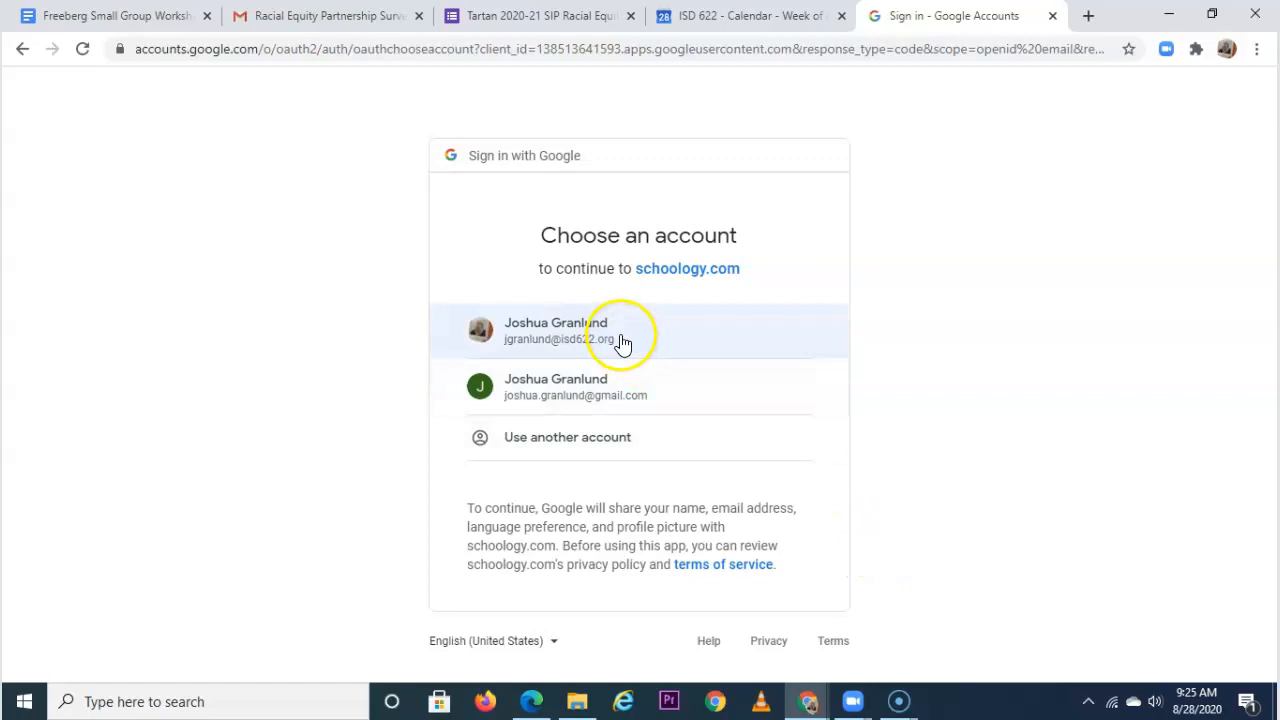
{"action": "left_click", "coordinate": [620, 330]}
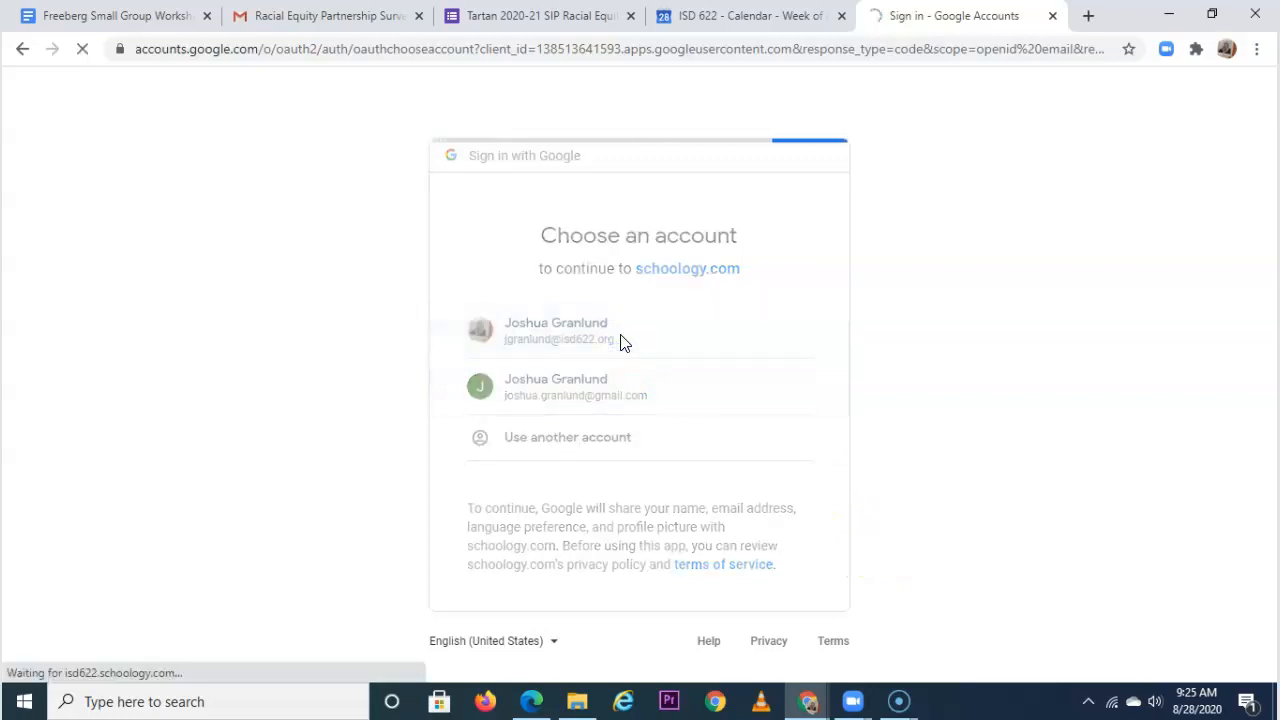
{"action": "left_click", "coordinate": [558, 330]}
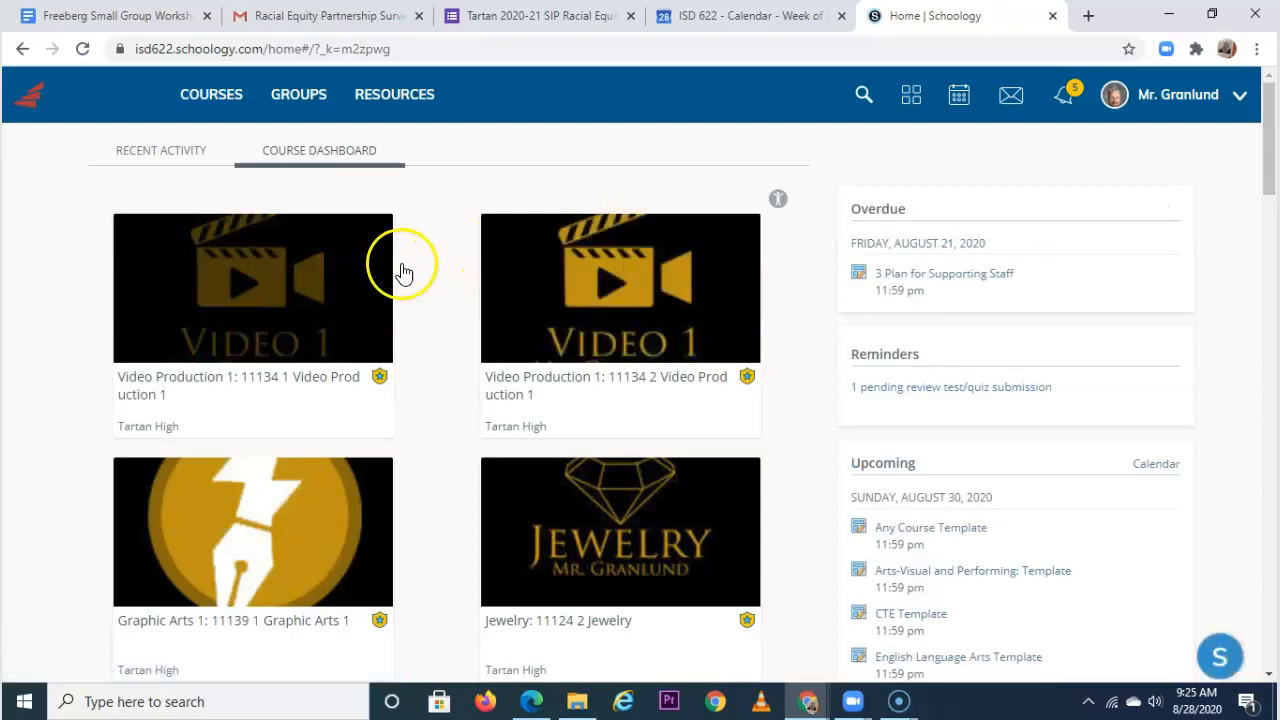
{"action": "mouse_move", "coordinate": [400, 325]}
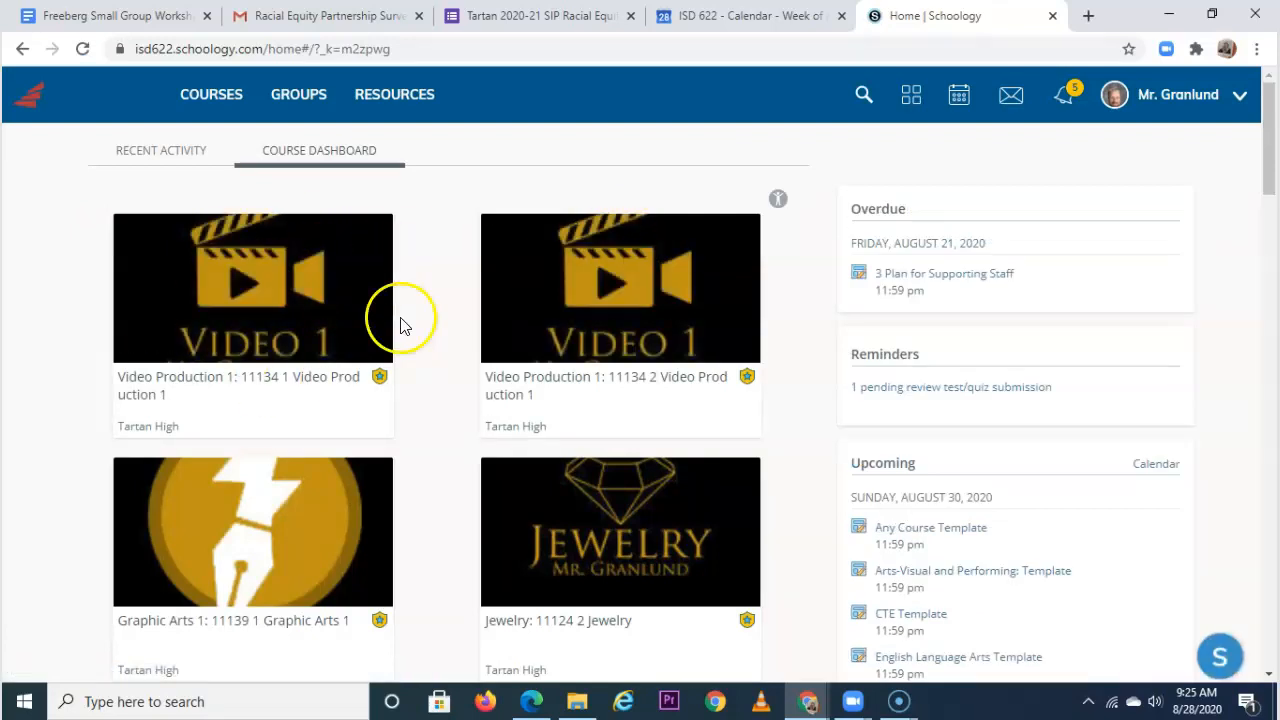
{"action": "mouse_move", "coordinate": [240, 290]}
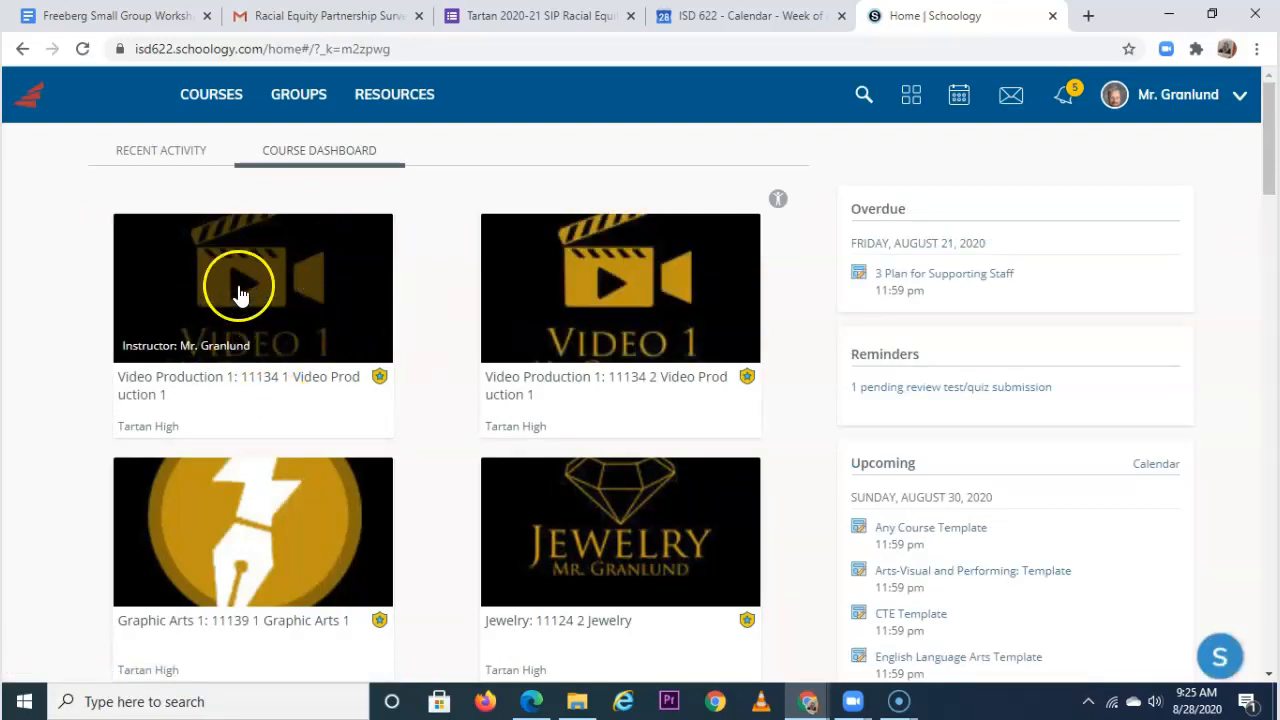
- In Video Production 1, add a page with the pasted Meet details, titled 'Google Meet'
{"action": "left_click", "coordinate": [252, 287]}
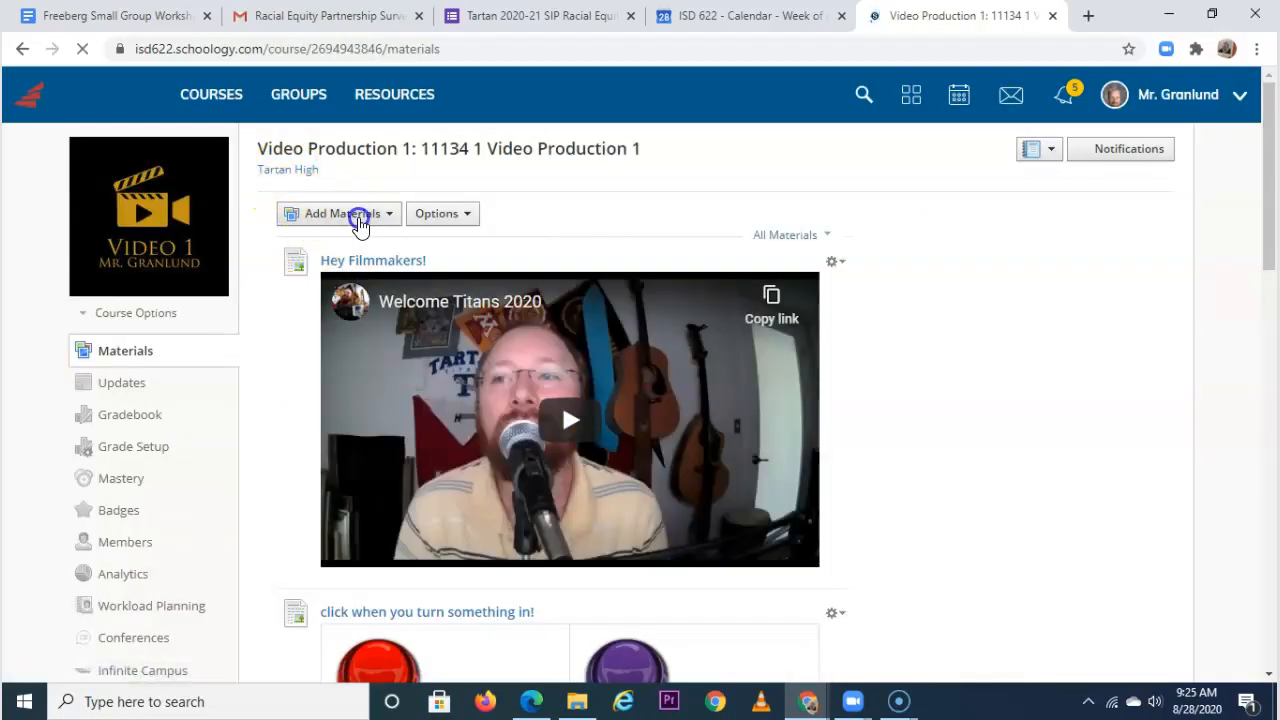
{"action": "left_click", "coordinate": [338, 213]}
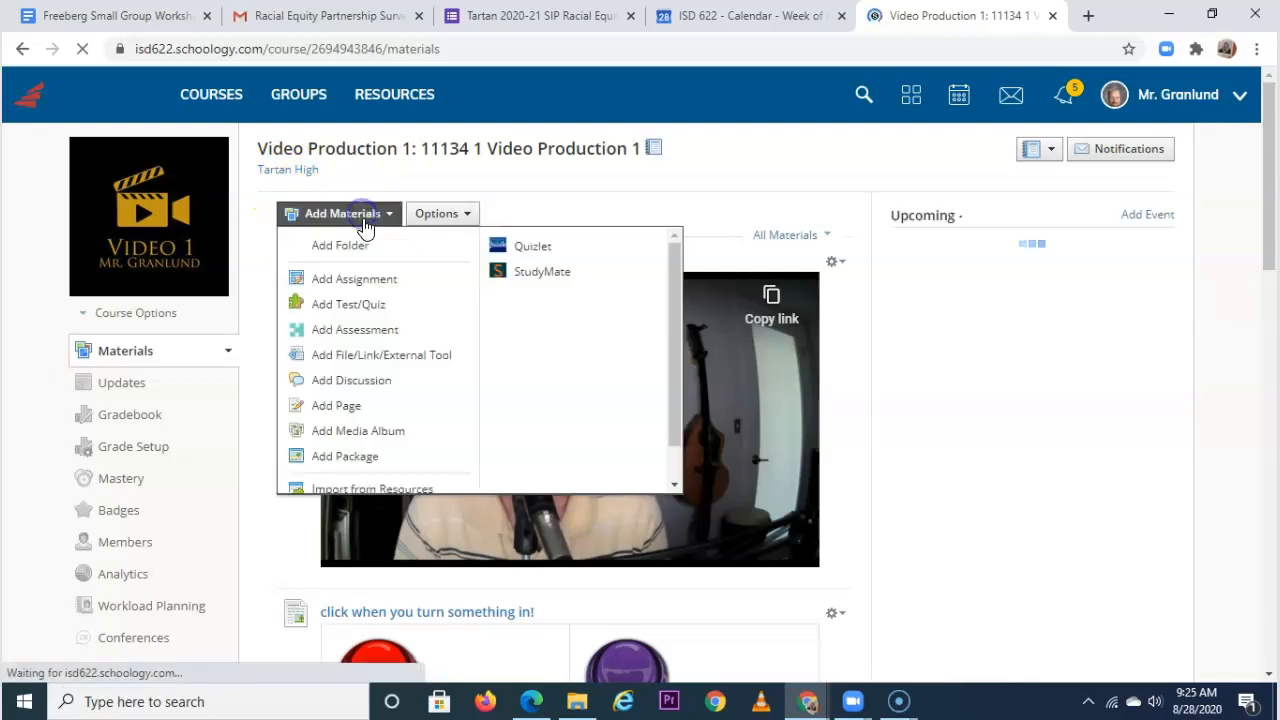
{"action": "left_click", "coordinate": [336, 405]}
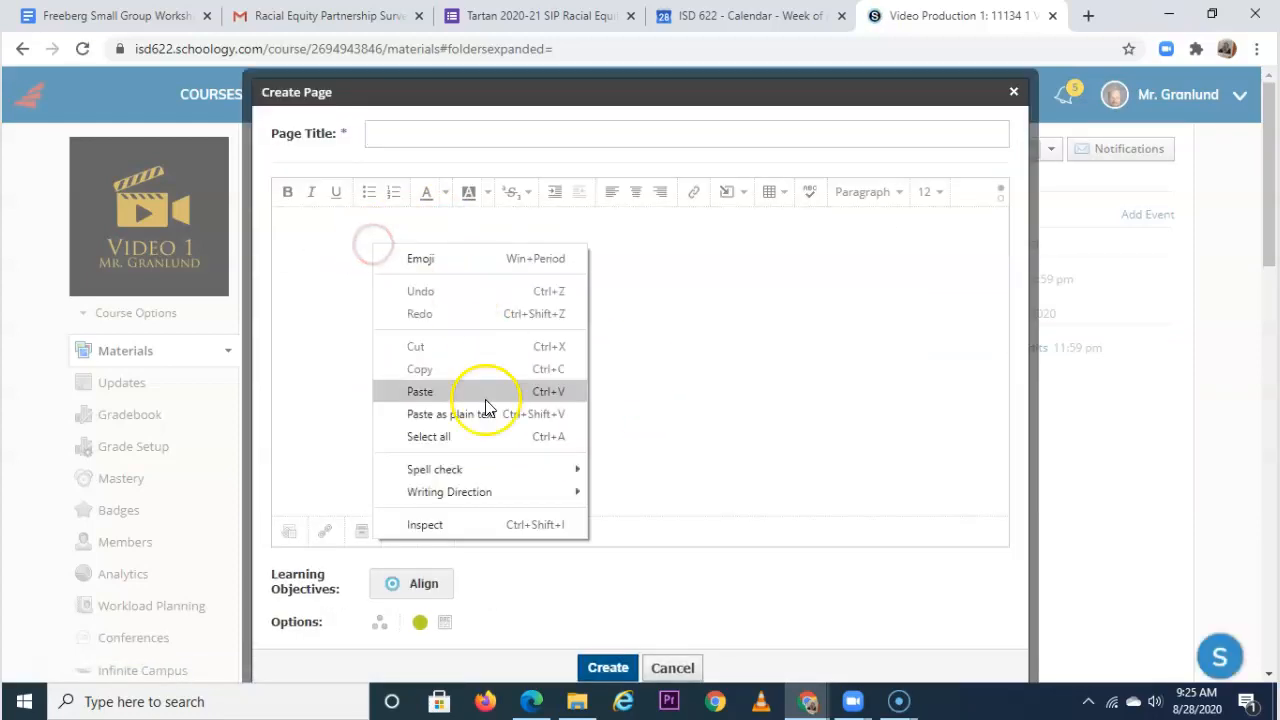
{"action": "left_click", "coordinate": [420, 391]}
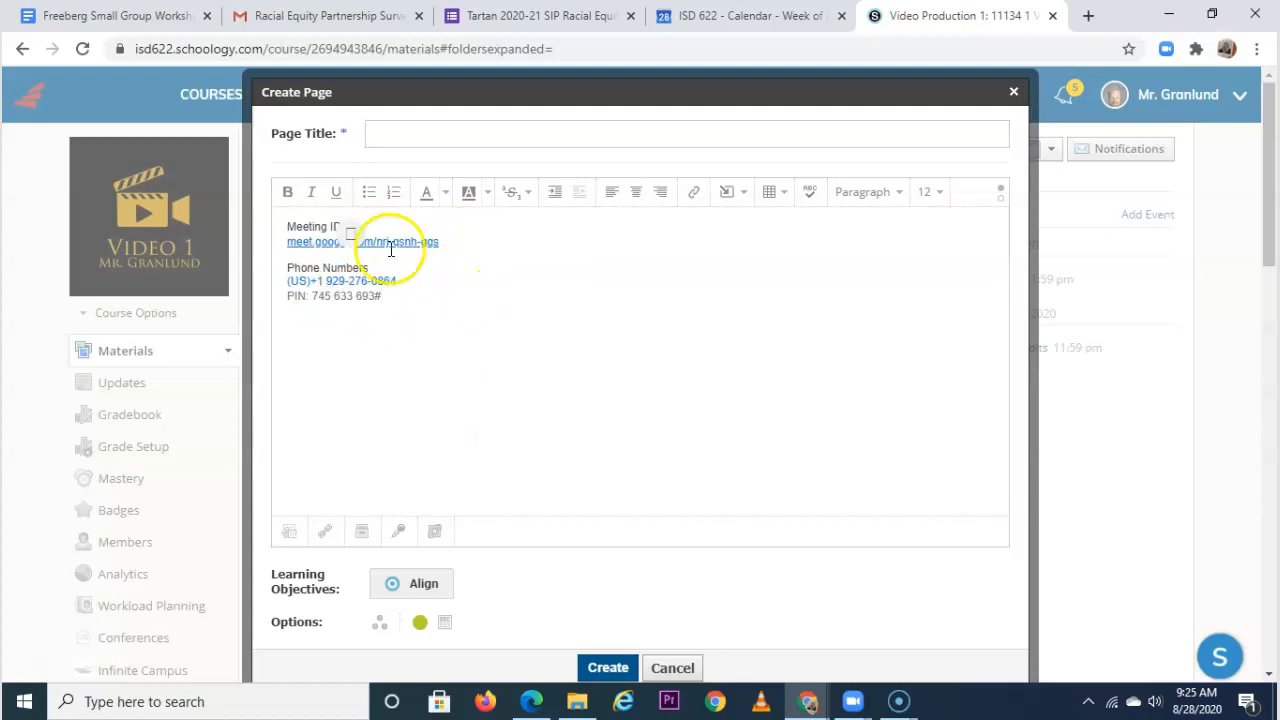
{"action": "left_click", "coordinate": [686, 133]}
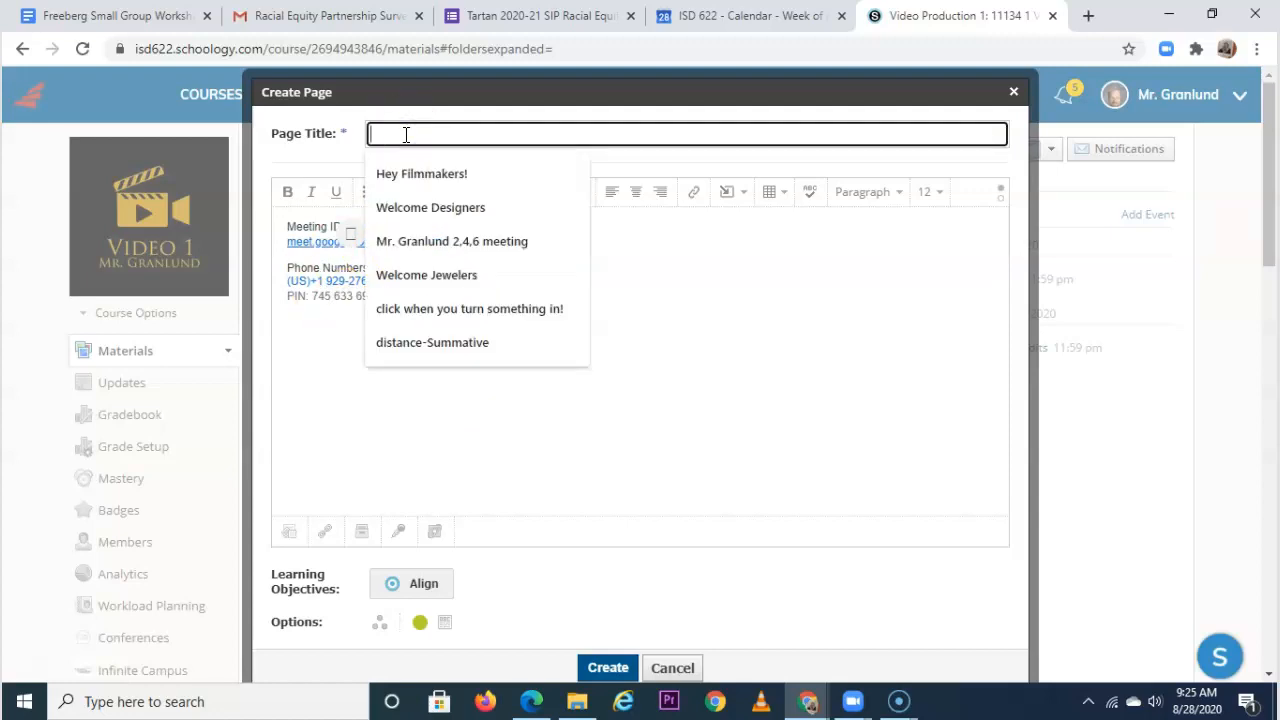
{"action": "type", "text": "Google Meet"}
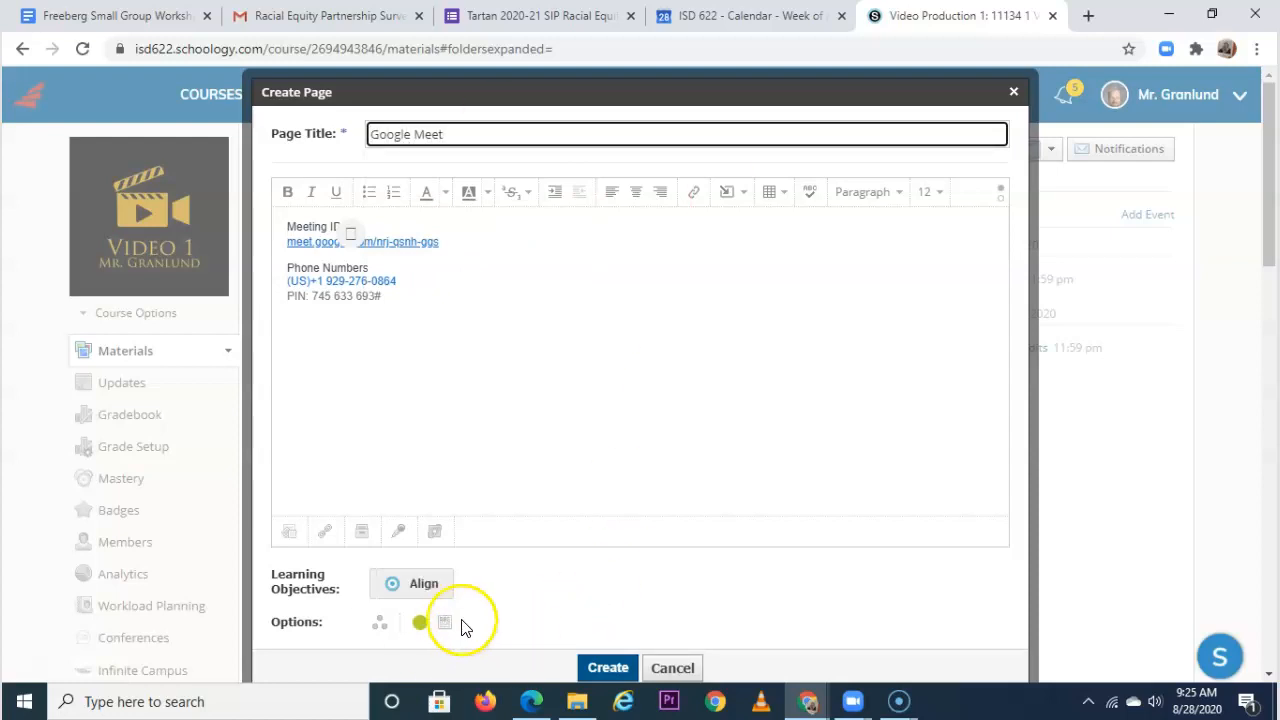
{"action": "mouse_move", "coordinate": [445, 622]}
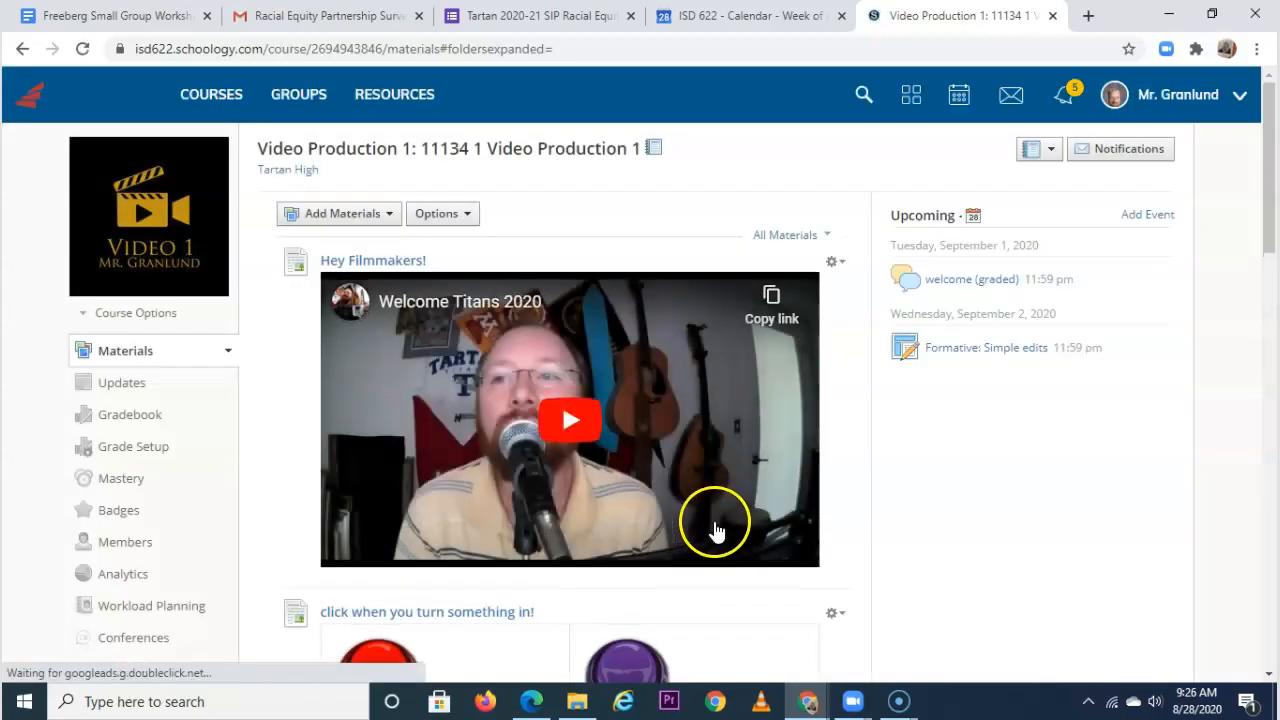
{"action": "scroll", "scroll_direction": "down", "scroll_amount": 3}
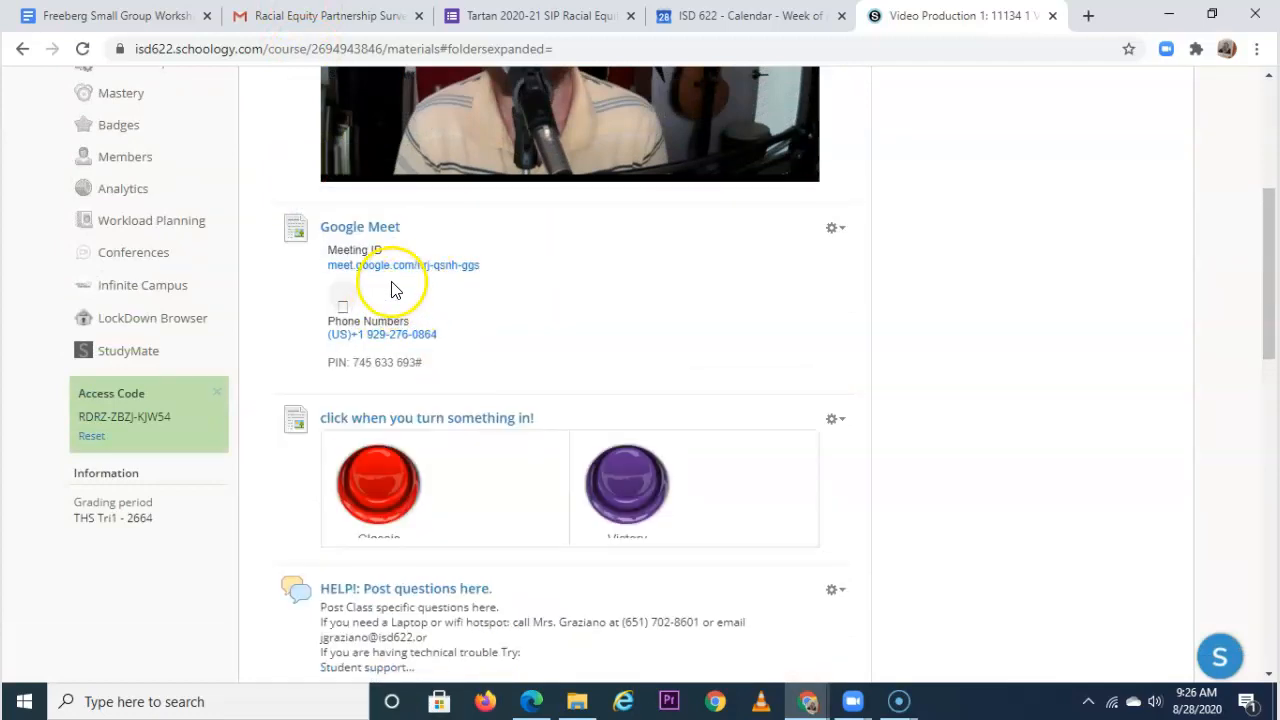
{"action": "mouse_move", "coordinate": [780, 410]}
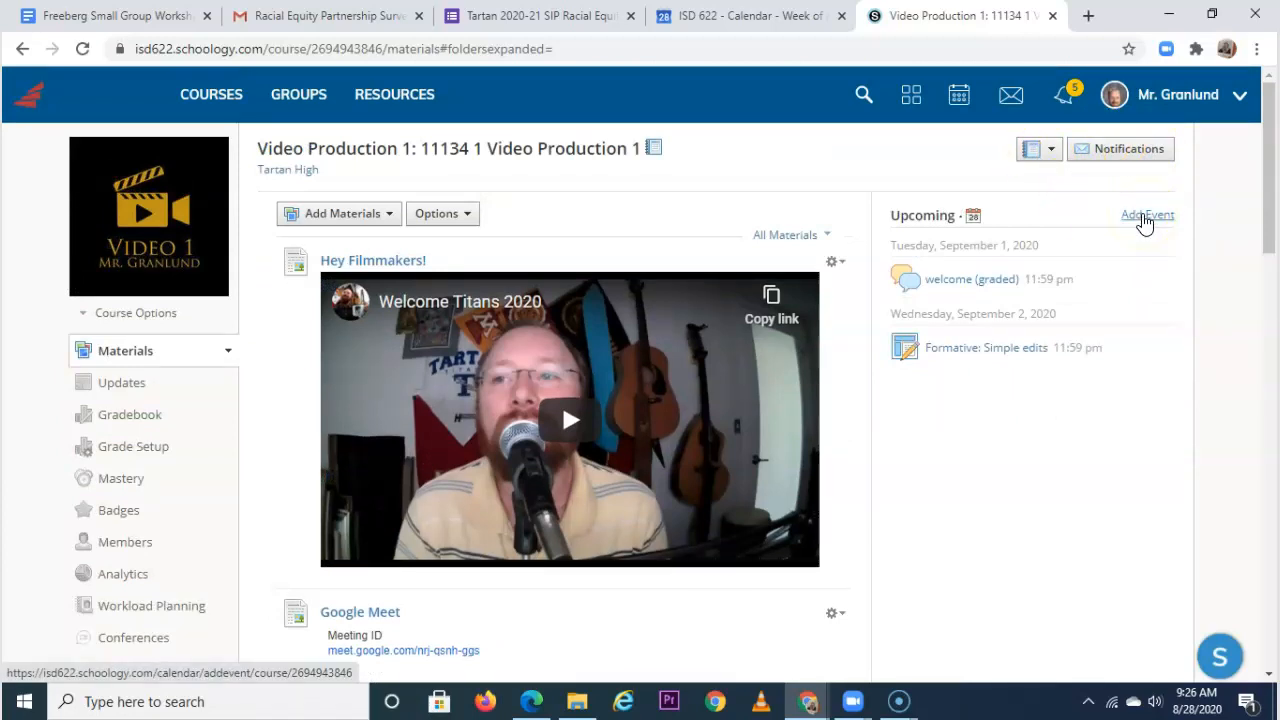
- Start a new Schoology course event dated August 31
{"action": "left_click", "coordinate": [1146, 215]}
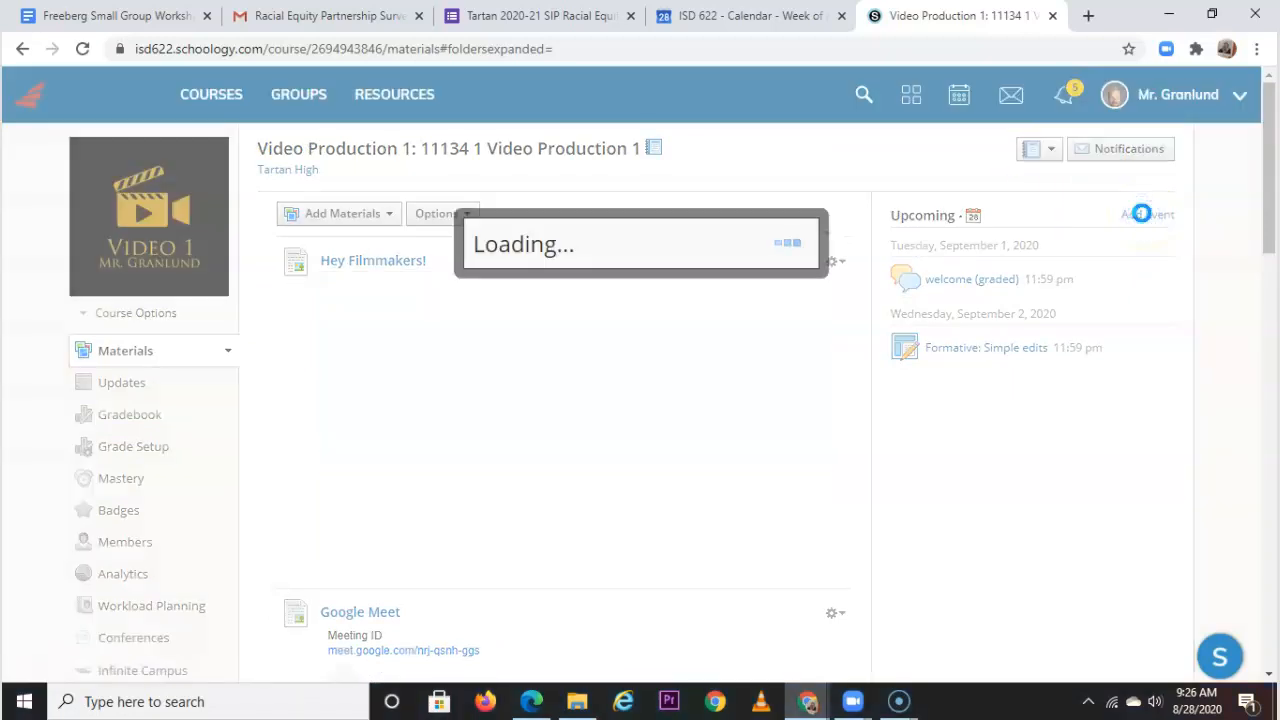
{"action": "left_click", "coordinate": [1147, 214]}
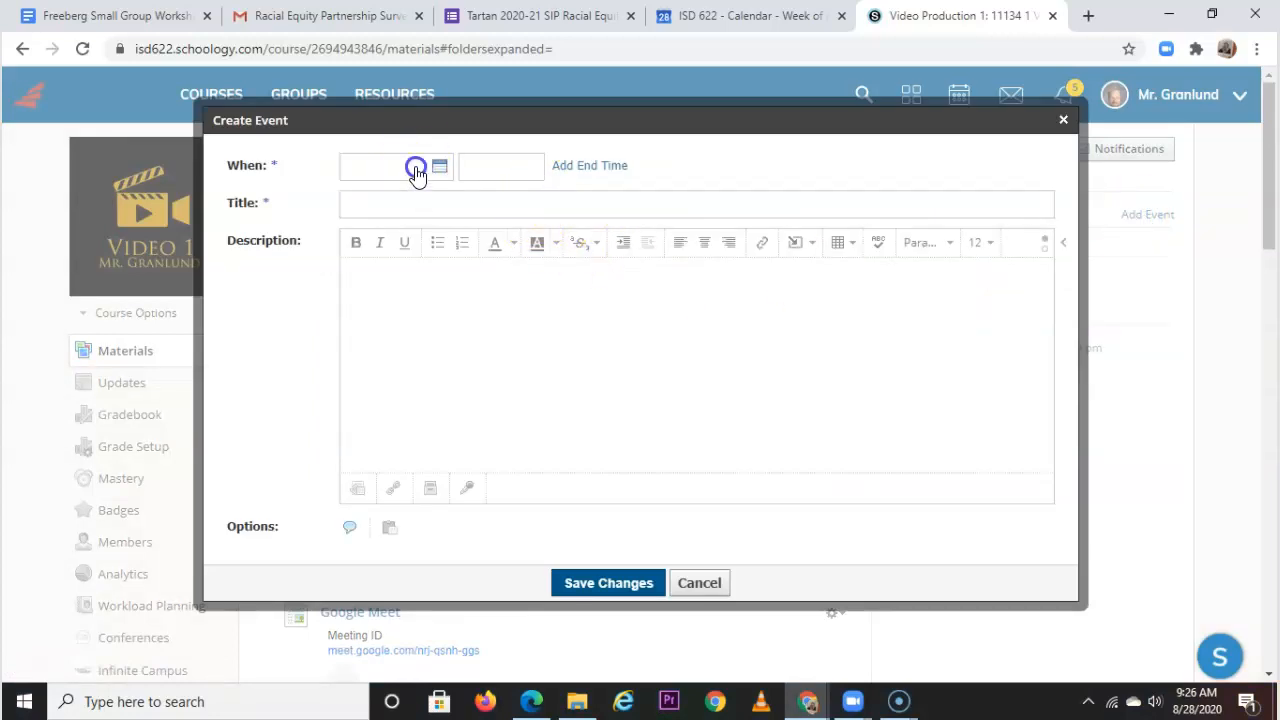
{"action": "left_click", "coordinate": [378, 166]}
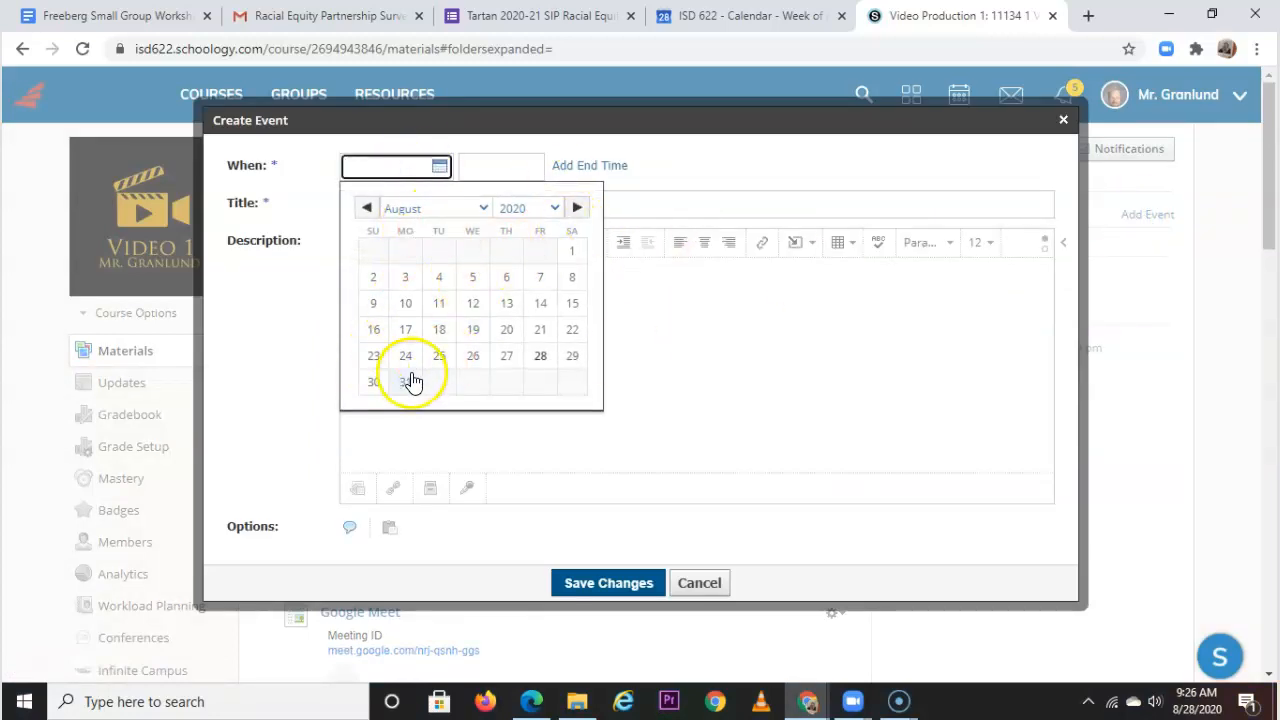
{"action": "left_click", "coordinate": [405, 382]}
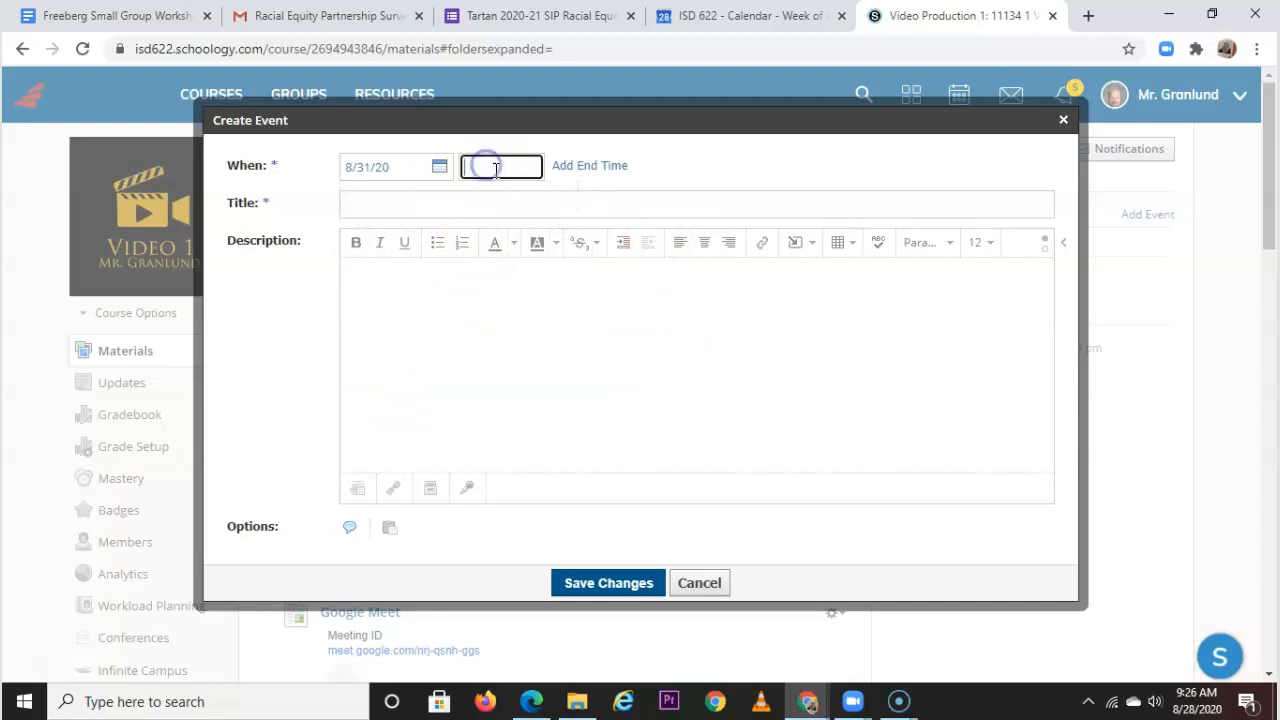
- Title the event 'video 1 synchronous class', save it, and open it from Upcoming
{"action": "left_click", "coordinate": [697, 204]}
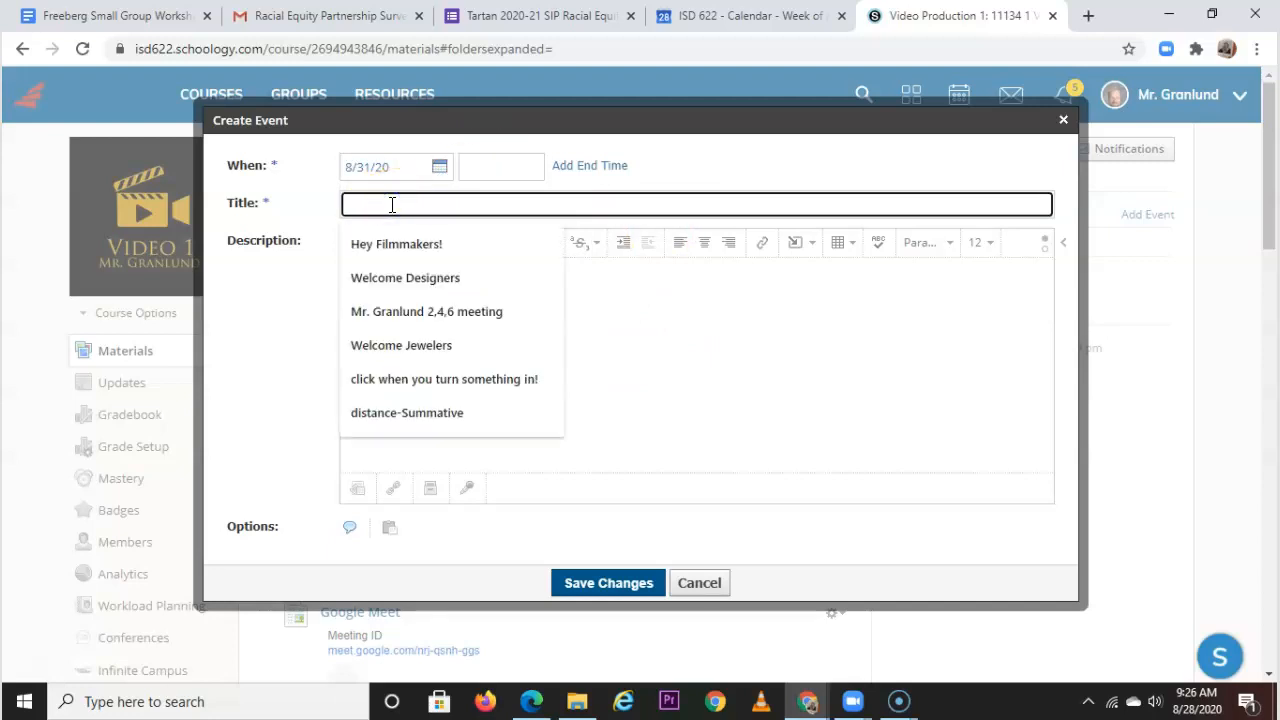
{"action": "type", "text": "video 1"}
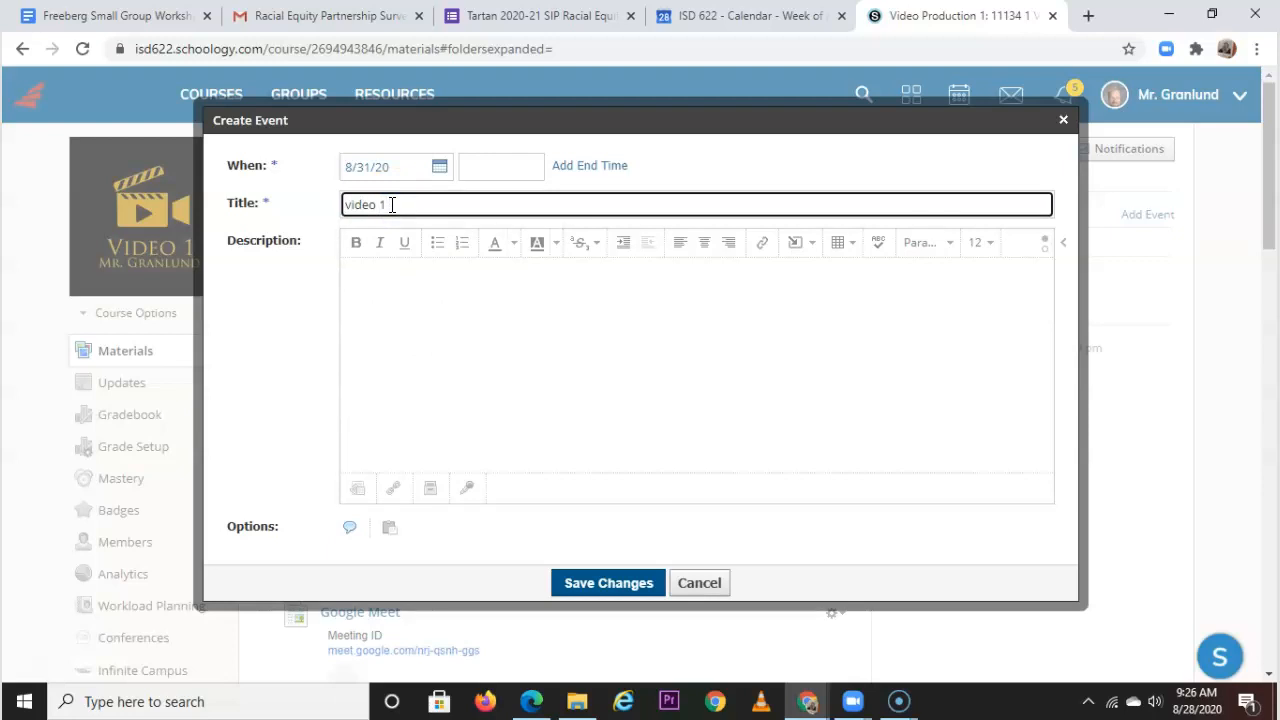
{"action": "type", "text": "synch"}
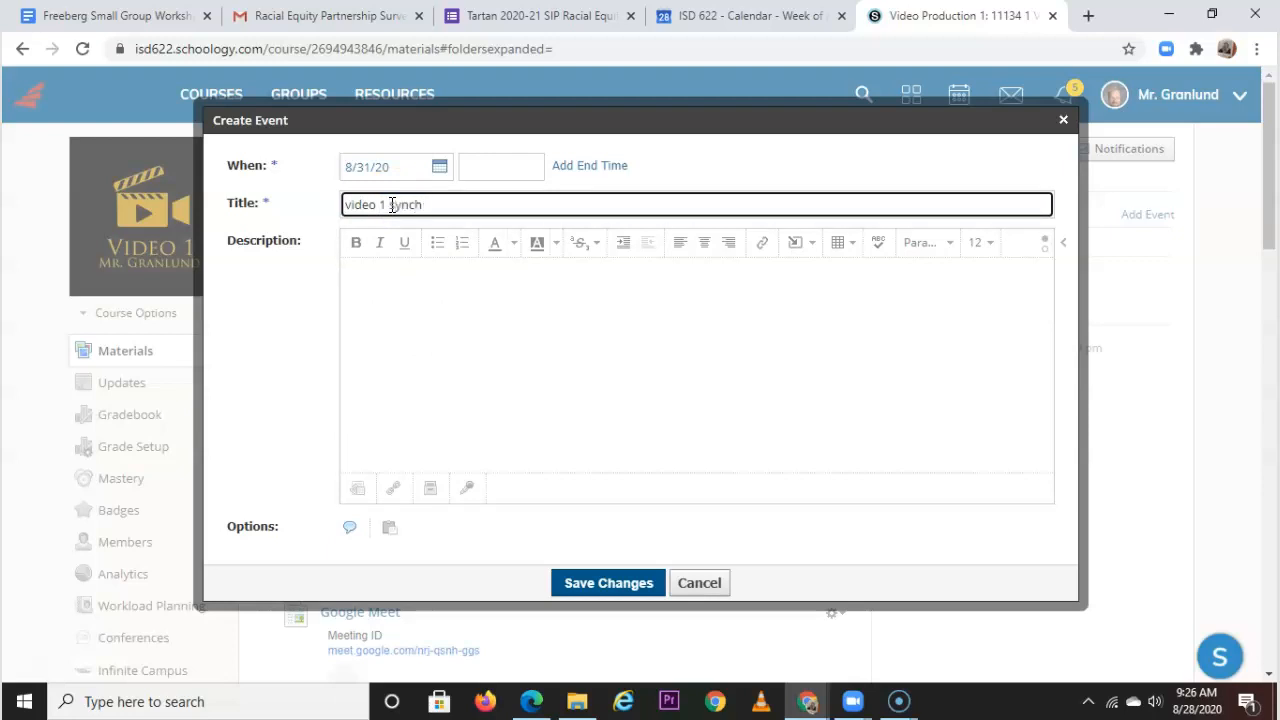
{"action": "type", "text": "ronous class"}
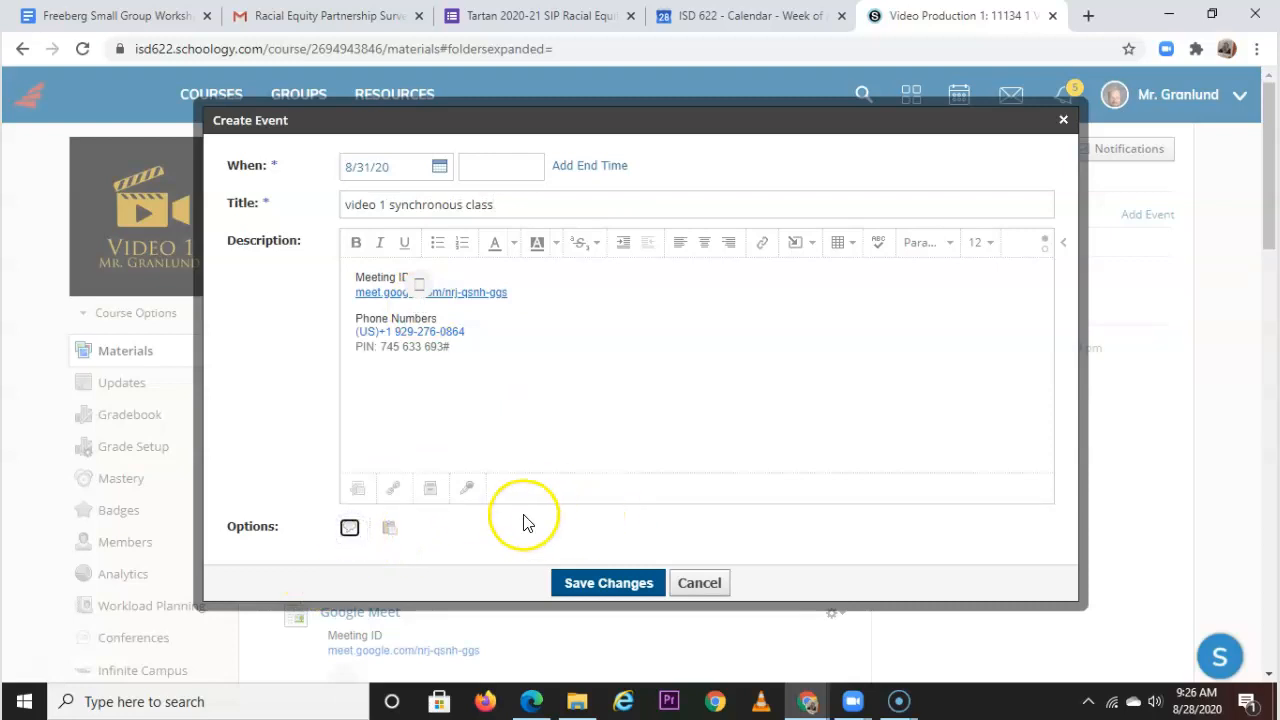
{"action": "mouse_move", "coordinate": [670, 560]}
{"action": "type", "text": "09:25AM"}
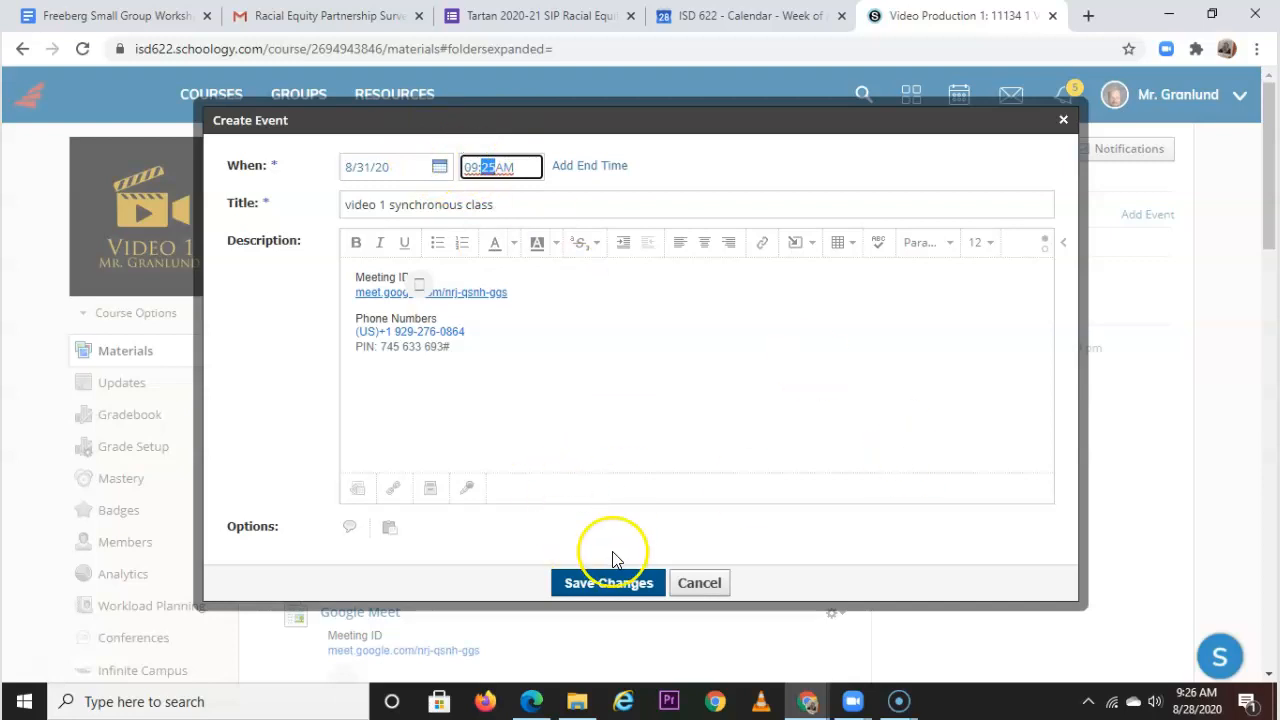
{"action": "left_click", "coordinate": [608, 583]}
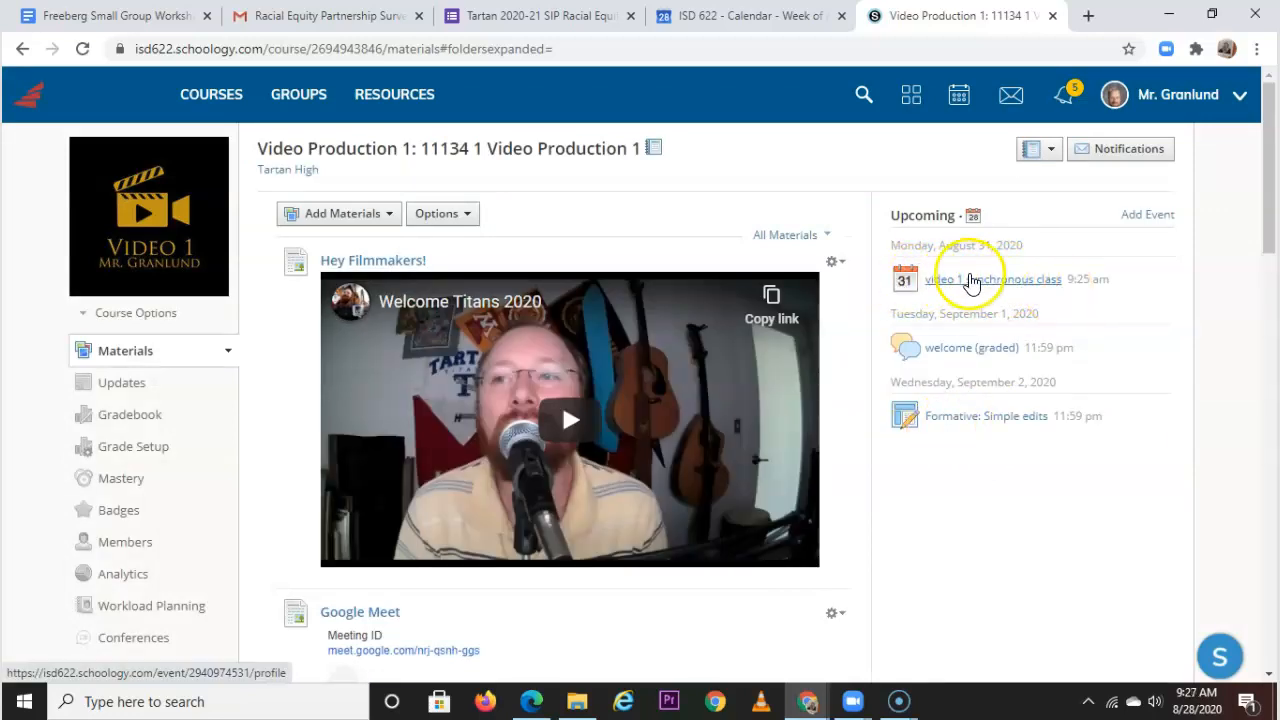
{"action": "left_click", "coordinate": [1000, 279]}
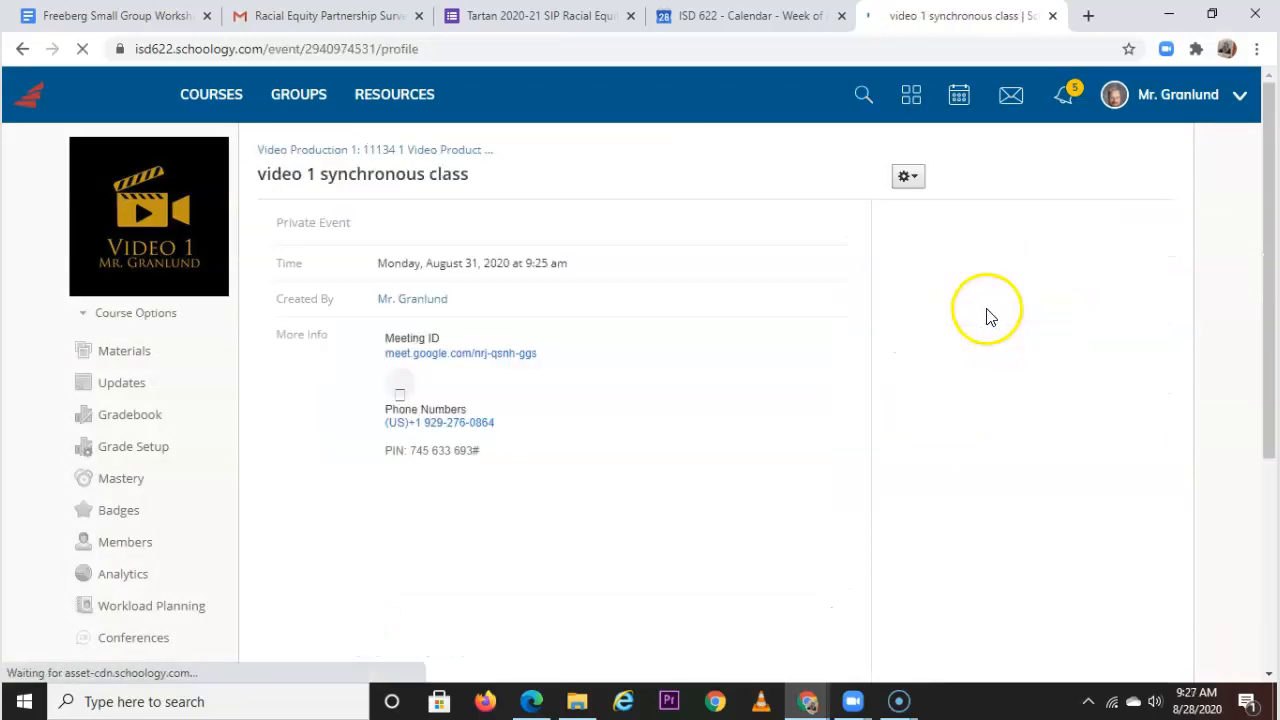